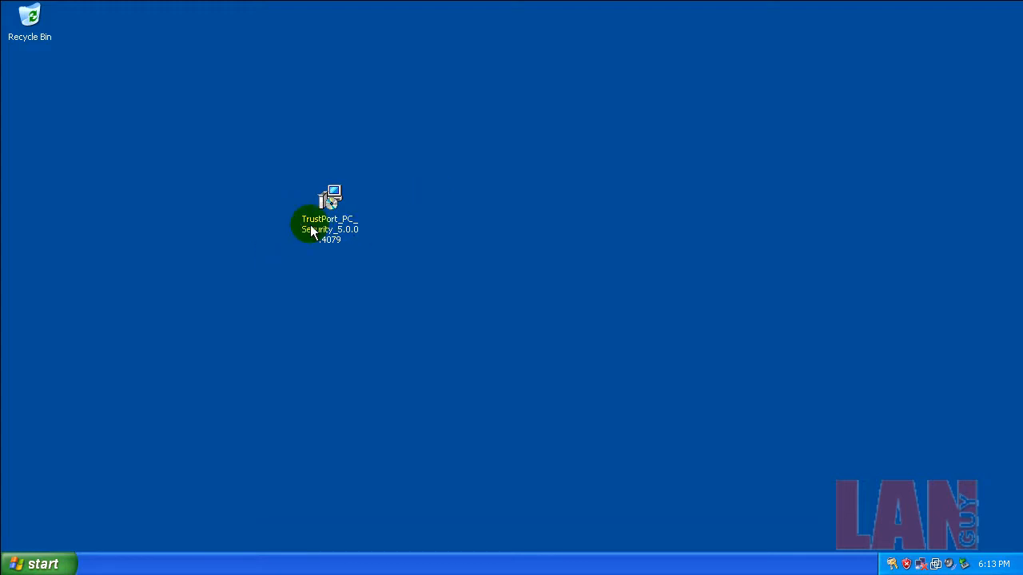
mouse_move(327, 224)
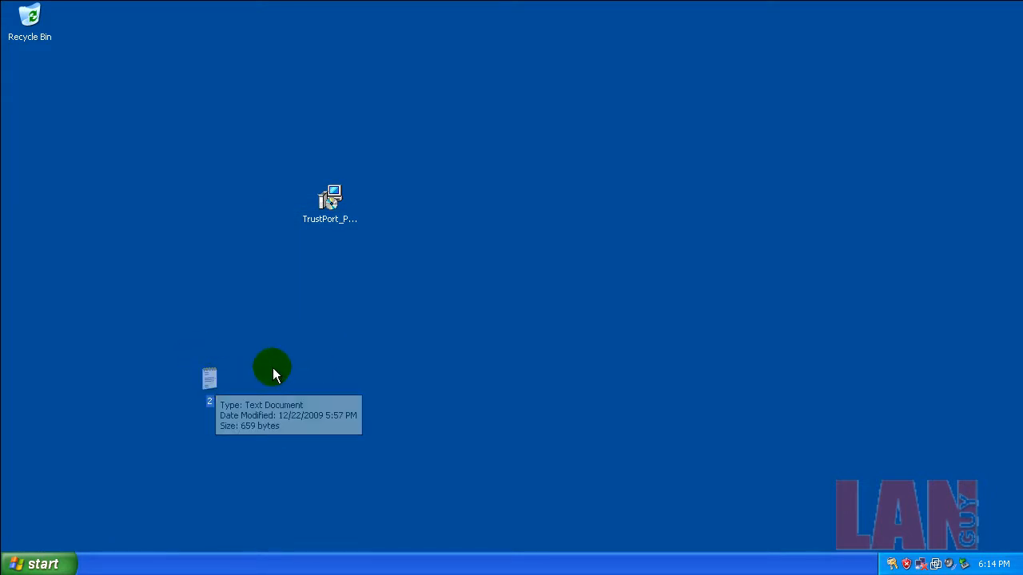
Move text document '2' below the Recycle Bin and launch the TrustPort_PC_Security installer
drag(209, 380, 29, 80)
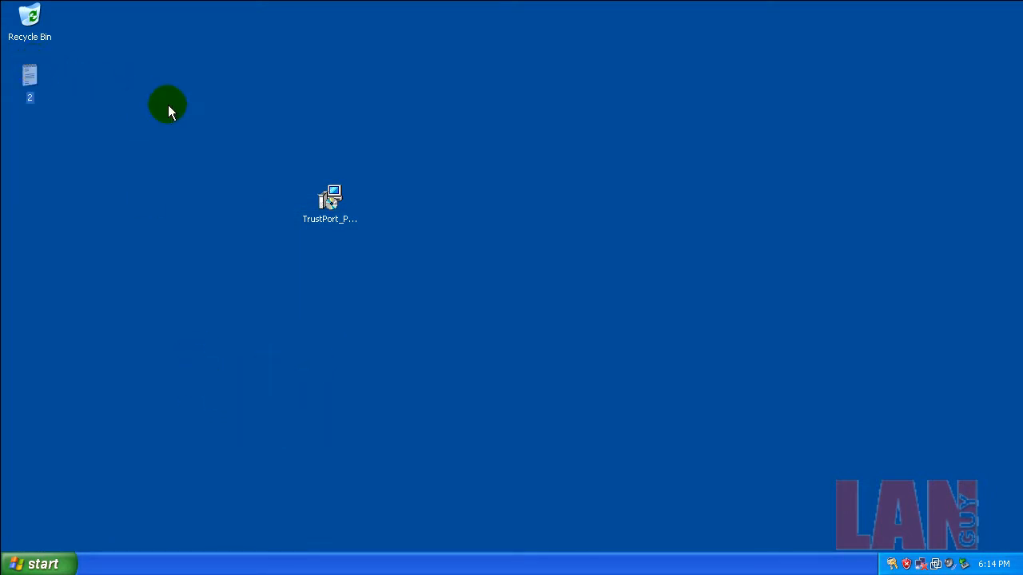
mouse_move(783, 504)
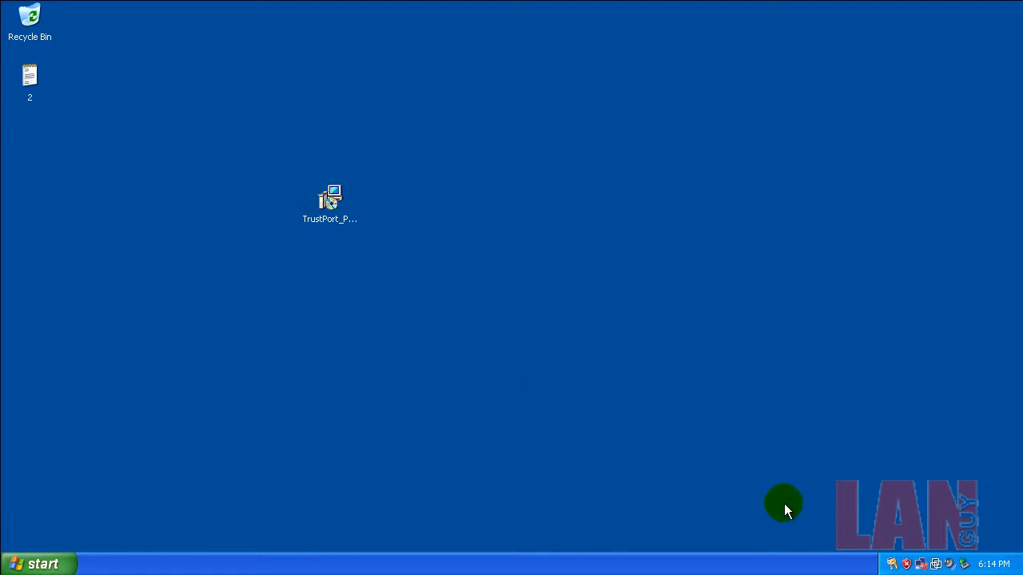
mouse_move(946, 527)
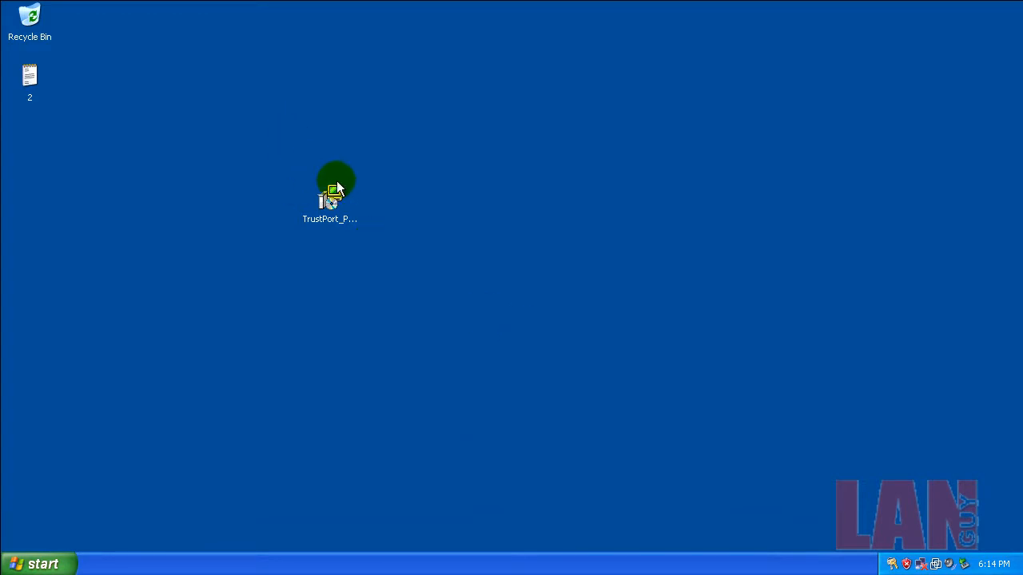
mouse_move(371, 243)
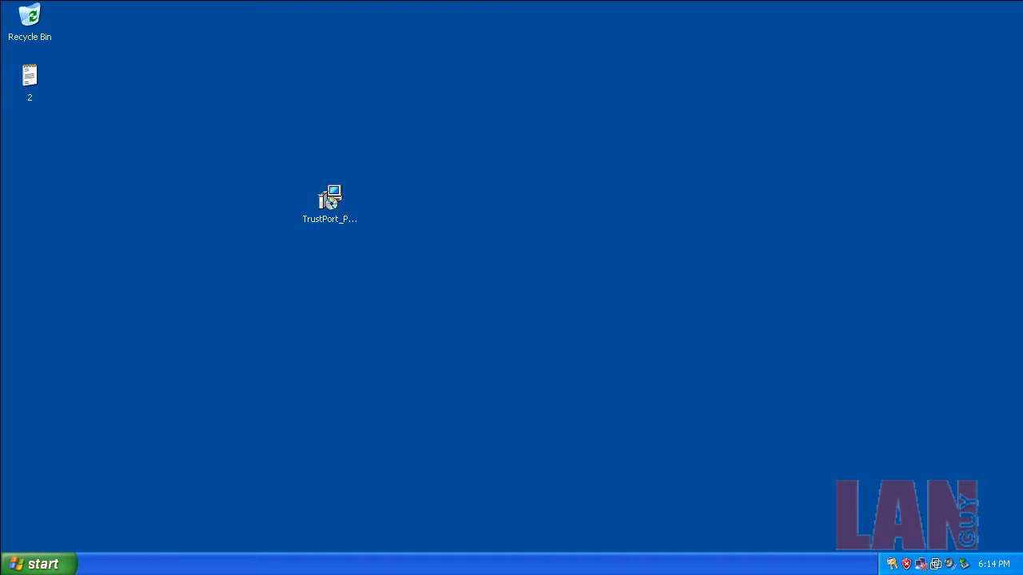
double_click(329, 198)
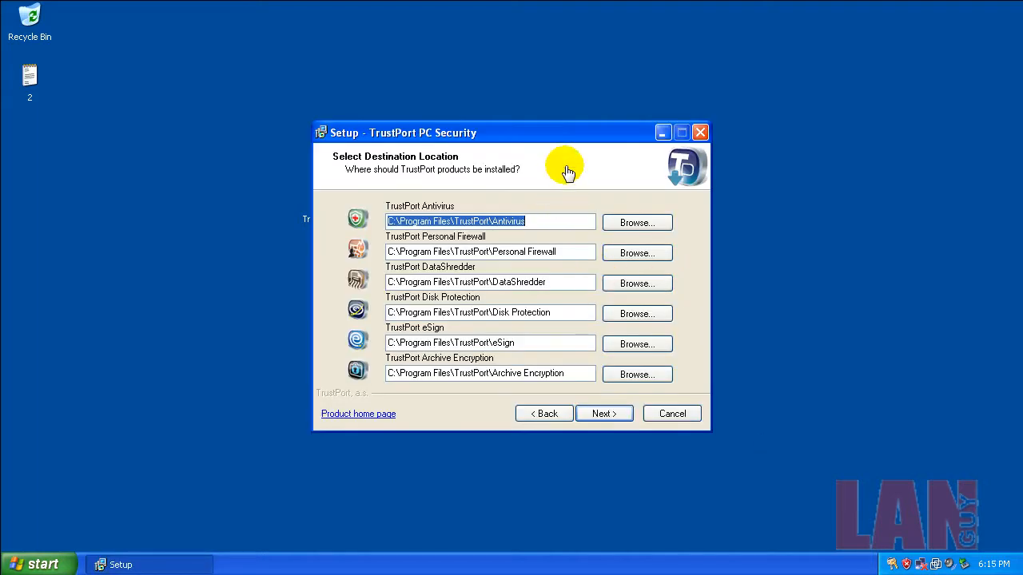
mouse_move(594, 400)
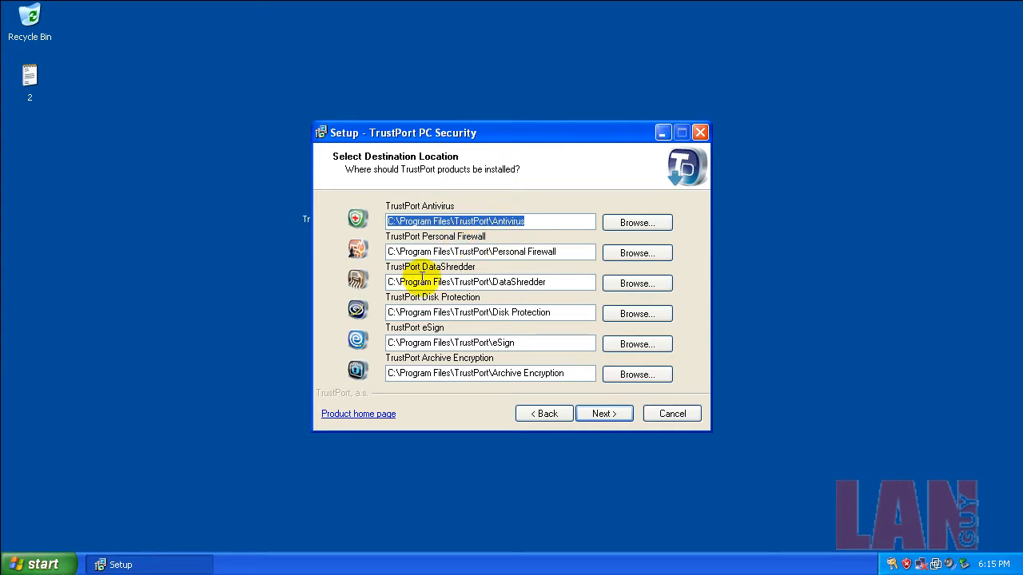
mouse_move(487, 312)
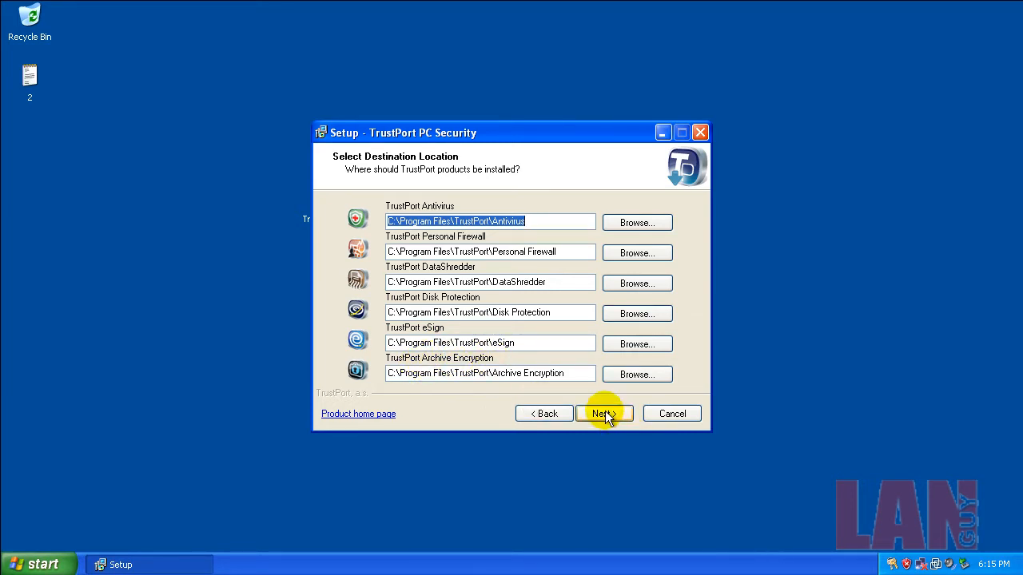
Accept default folders, choose 'Create new image' (backing out of the antivirus warning once), and keep all eSign components
click(601, 413)
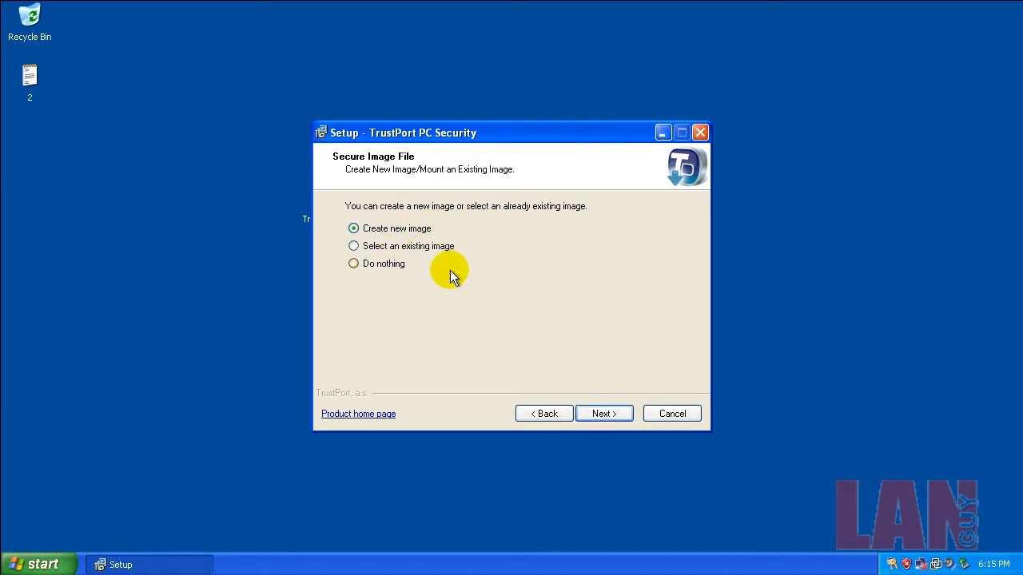
click(604, 412)
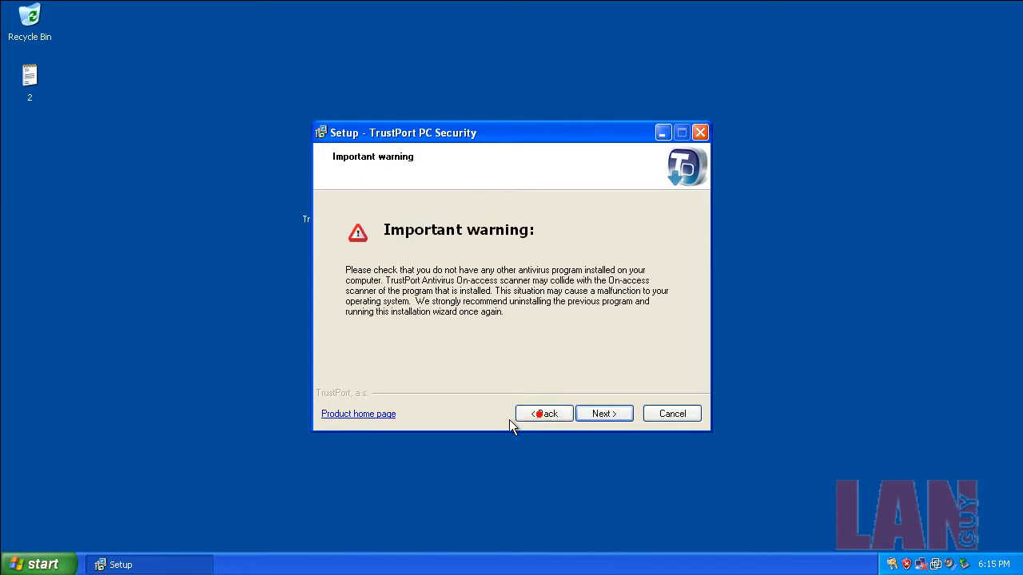
click(604, 413)
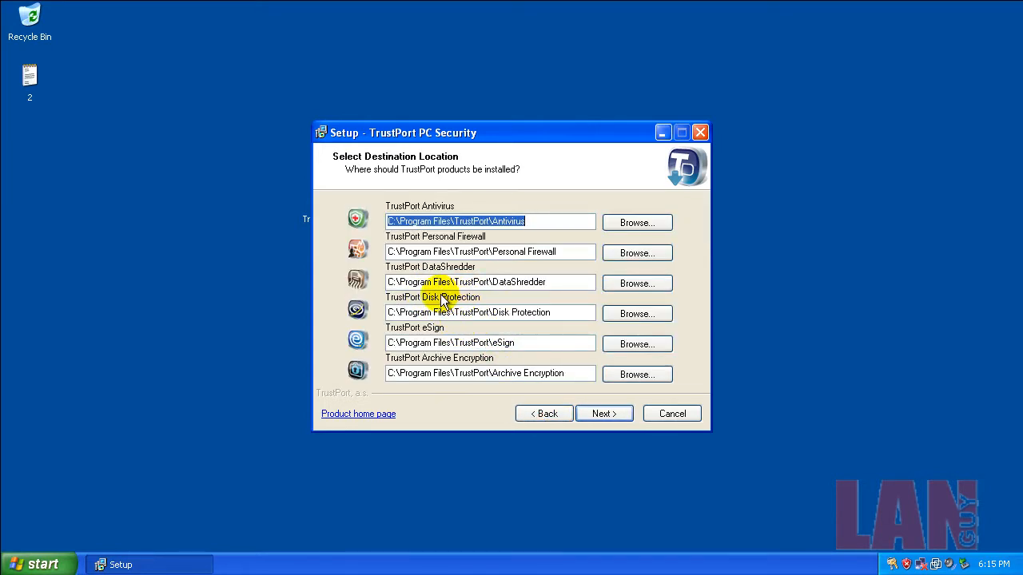
click(604, 412)
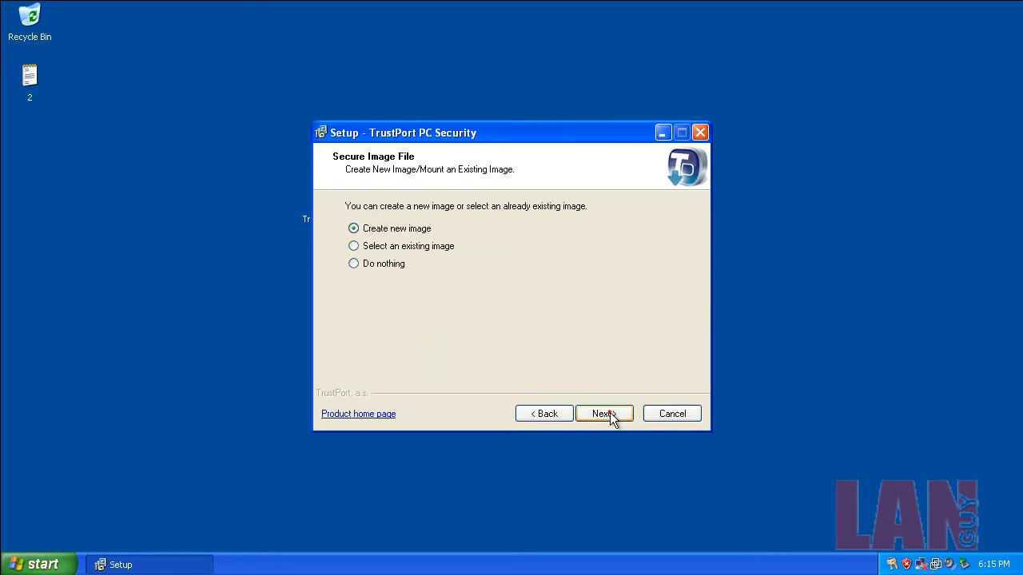
click(604, 412)
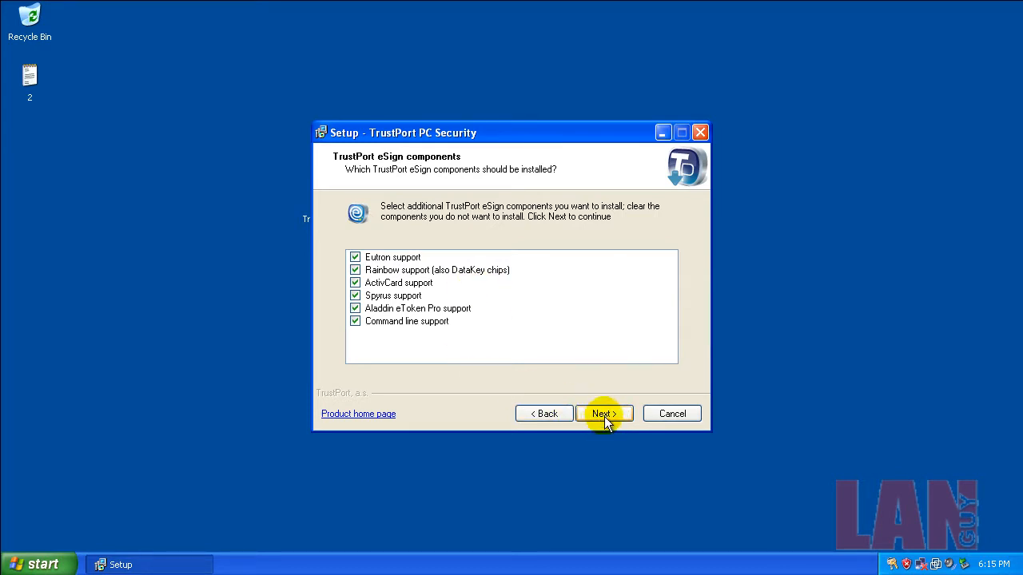
click(604, 412)
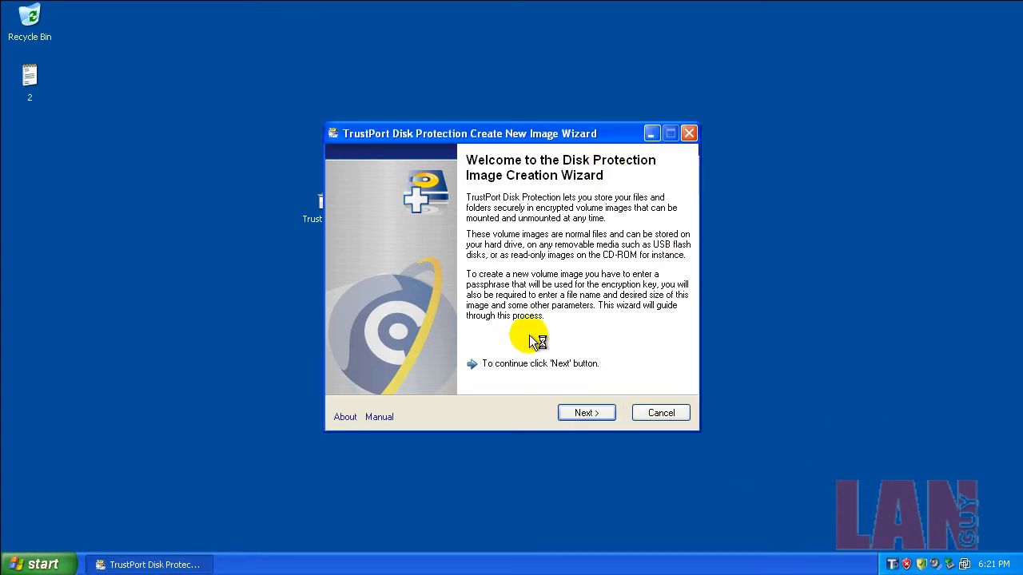
mouse_move(502, 204)
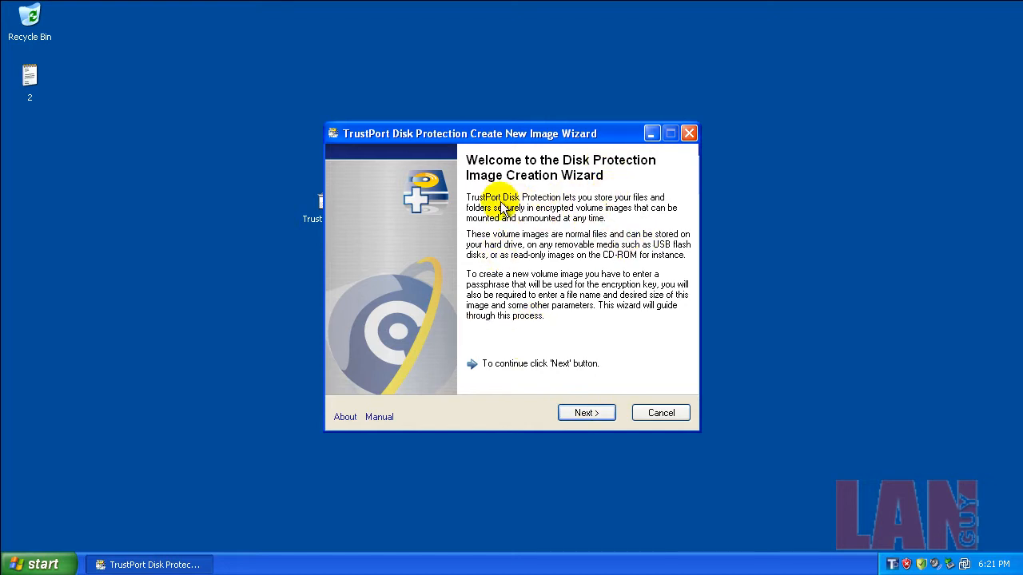
Move past the Create New Image Wizard welcome page to the image options
click(585, 412)
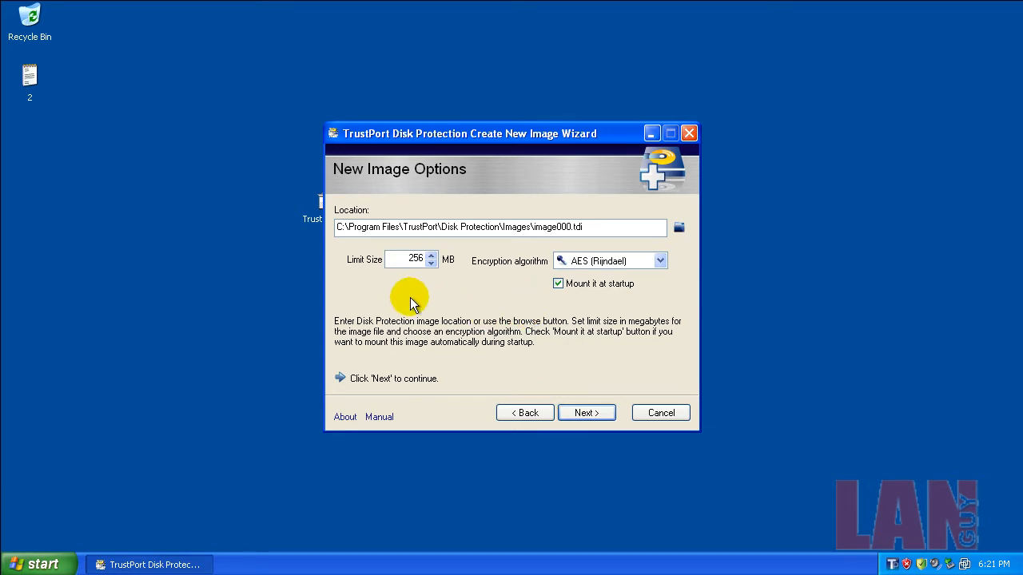
mouse_move(361, 288)
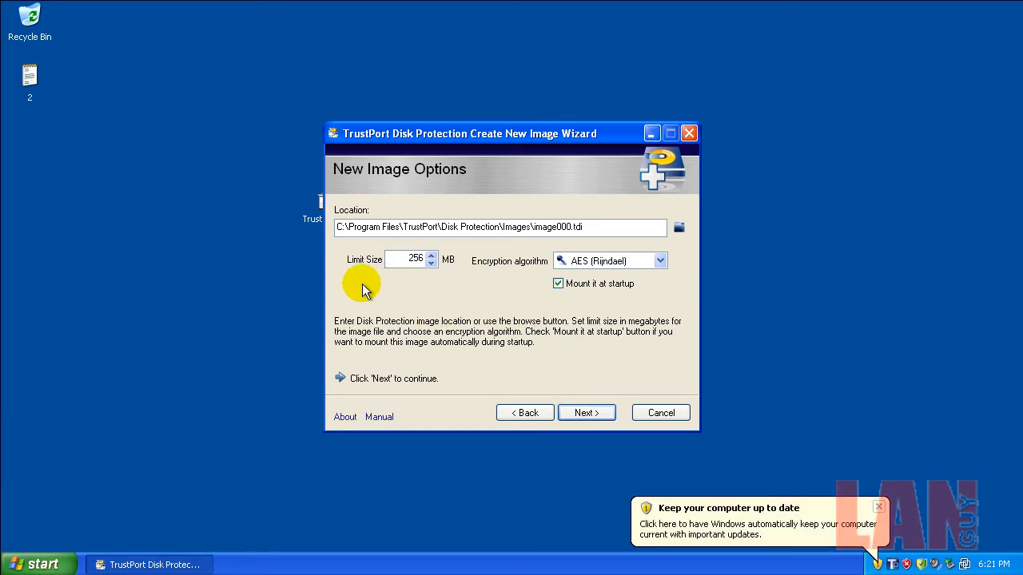
mouse_move(609, 331)
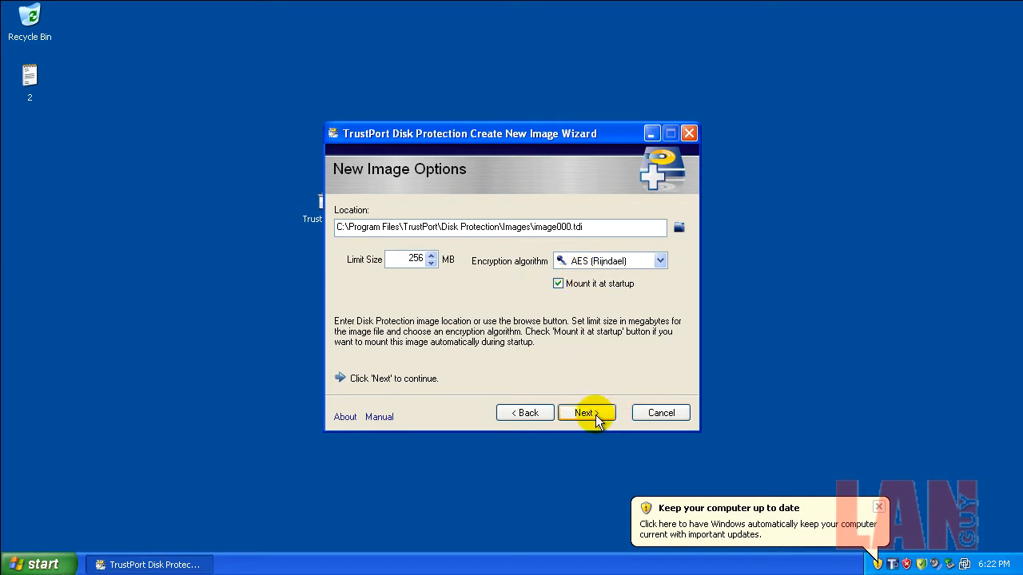
Accept image000.tdi at 256 MB AES mounted at startup, then enter the Administrator password
click(586, 412)
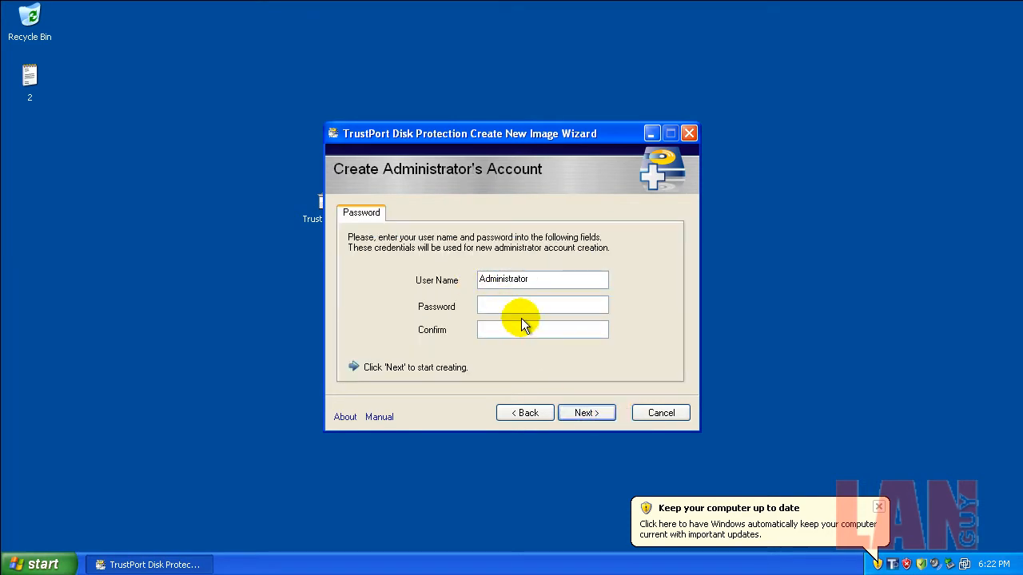
click(541, 305)
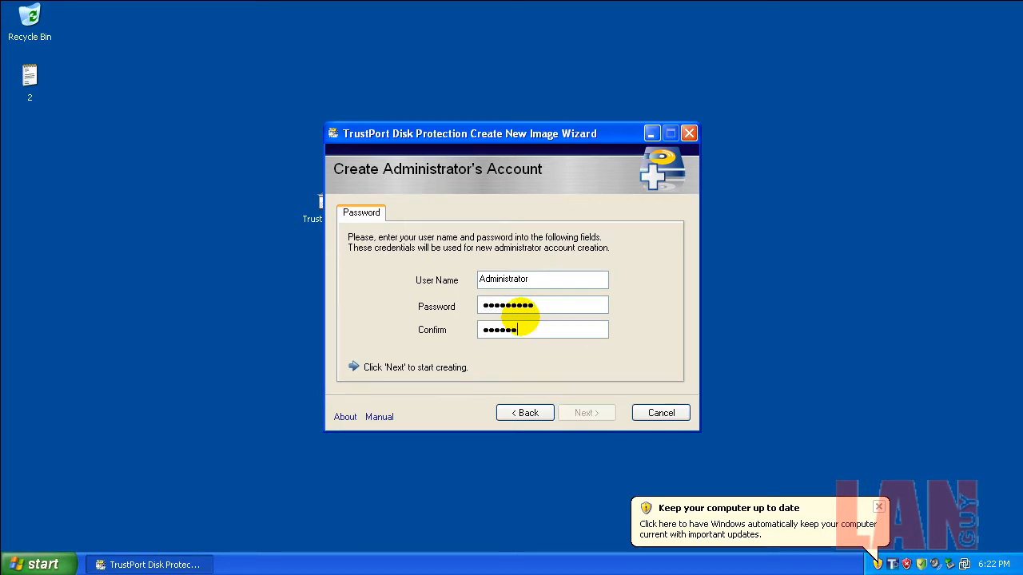
click(585, 412)
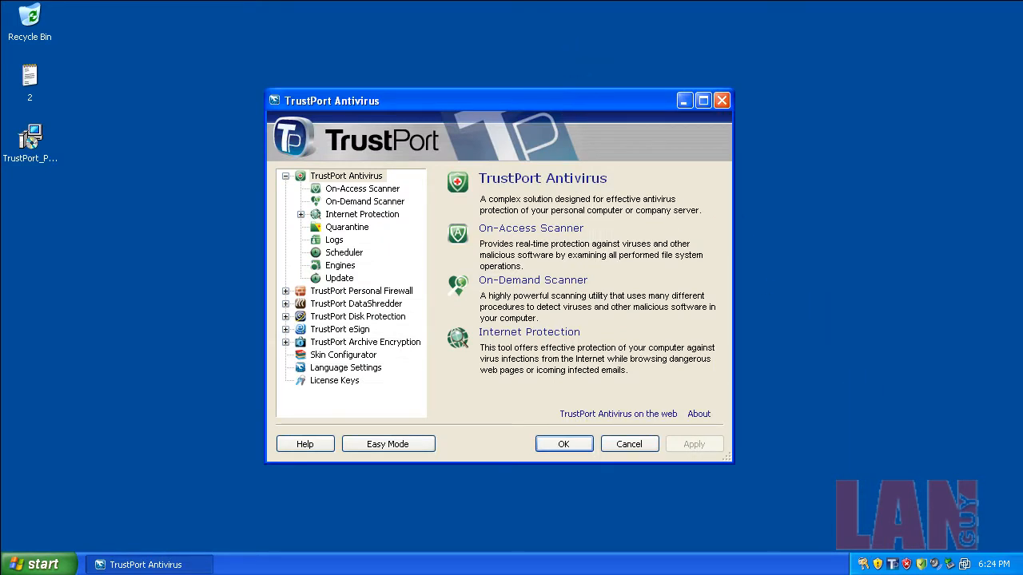
mouse_move(716, 230)
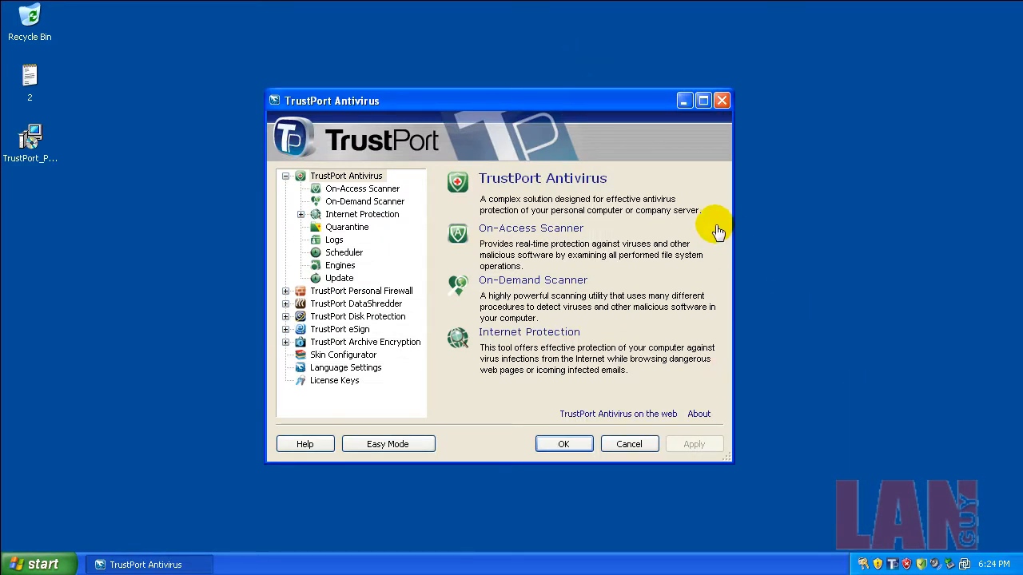
mouse_move(716, 160)
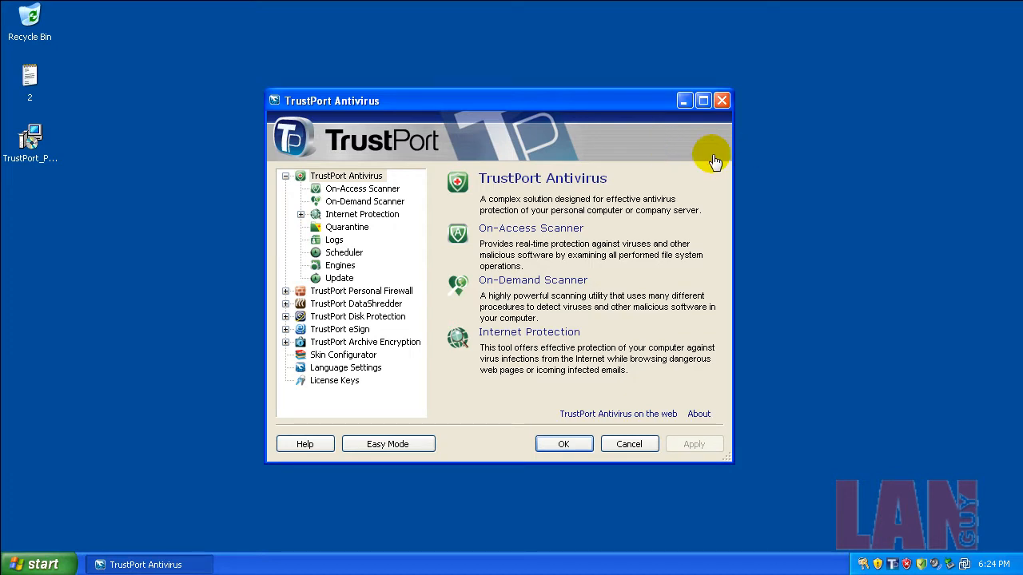
mouse_move(837, 462)
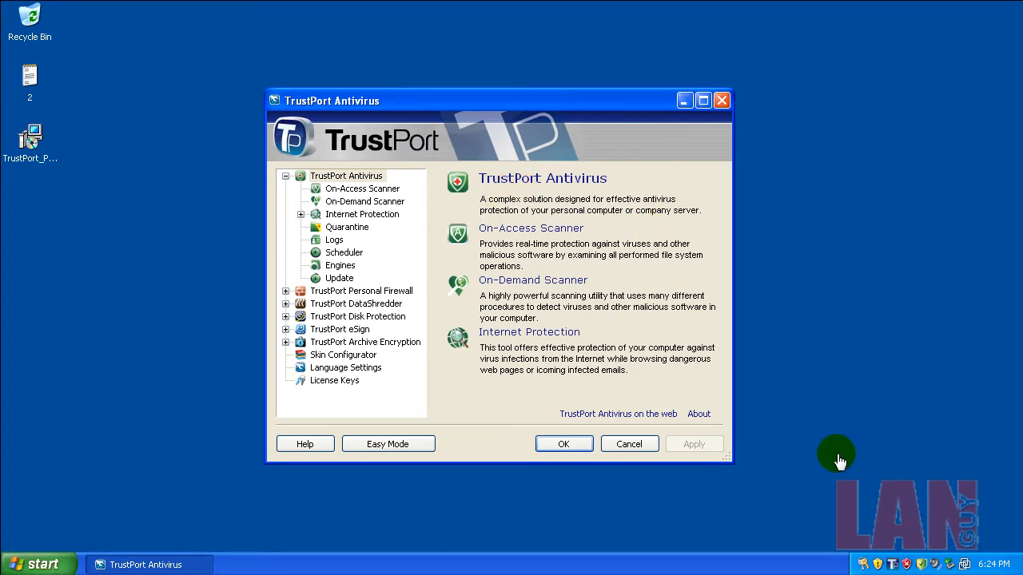
mouse_move(891, 550)
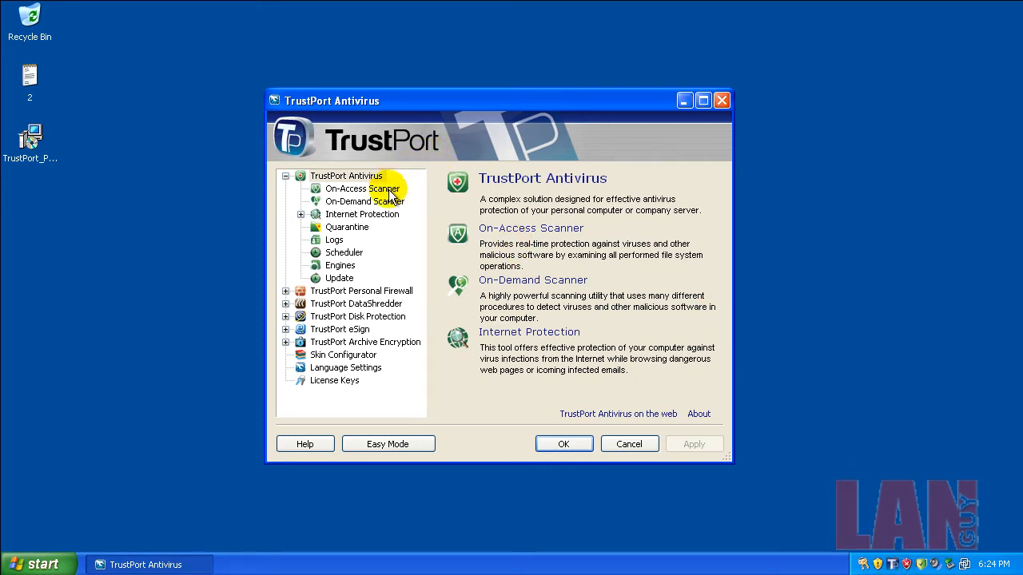
Browse On-Access and On-Demand Scanner, E-mail Scanner, Logs, Scheduler and Personal Firewall settings
click(362, 188)
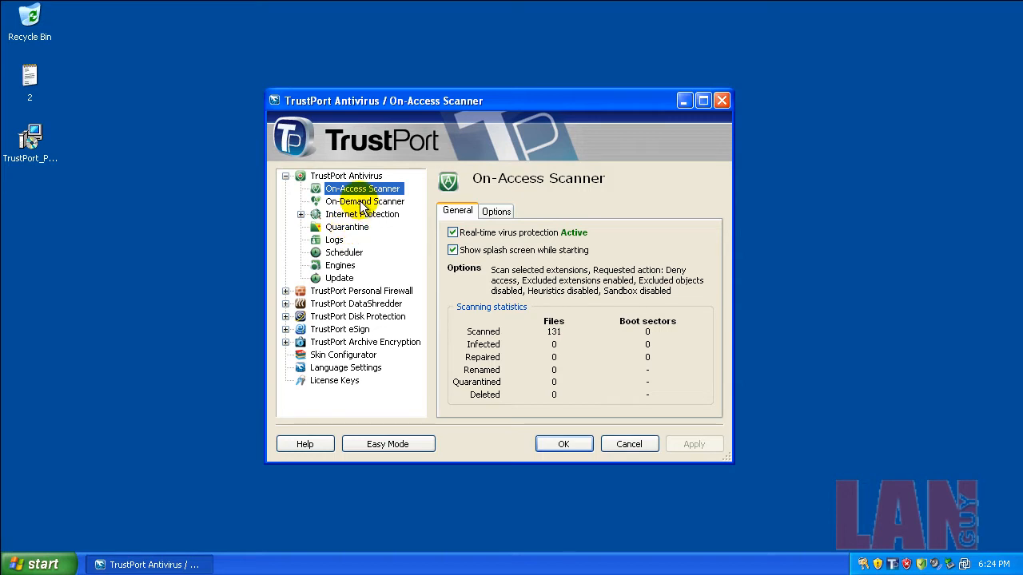
click(496, 211)
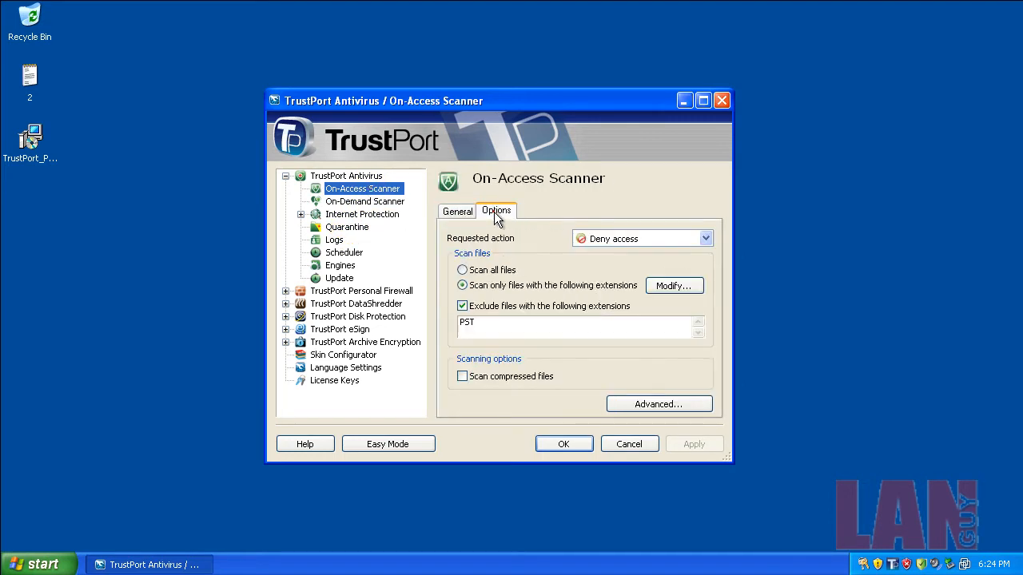
click(364, 201)
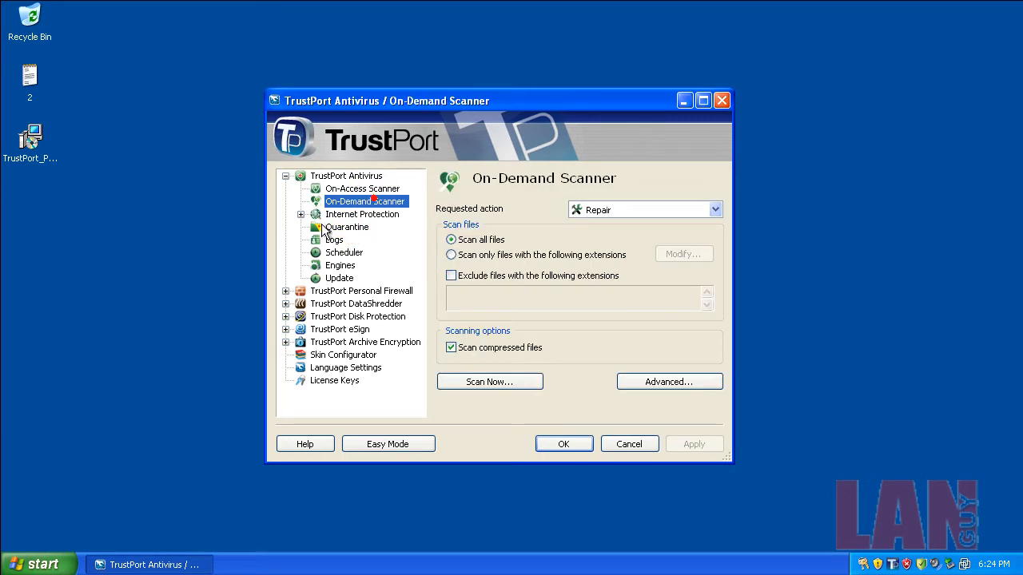
click(367, 226)
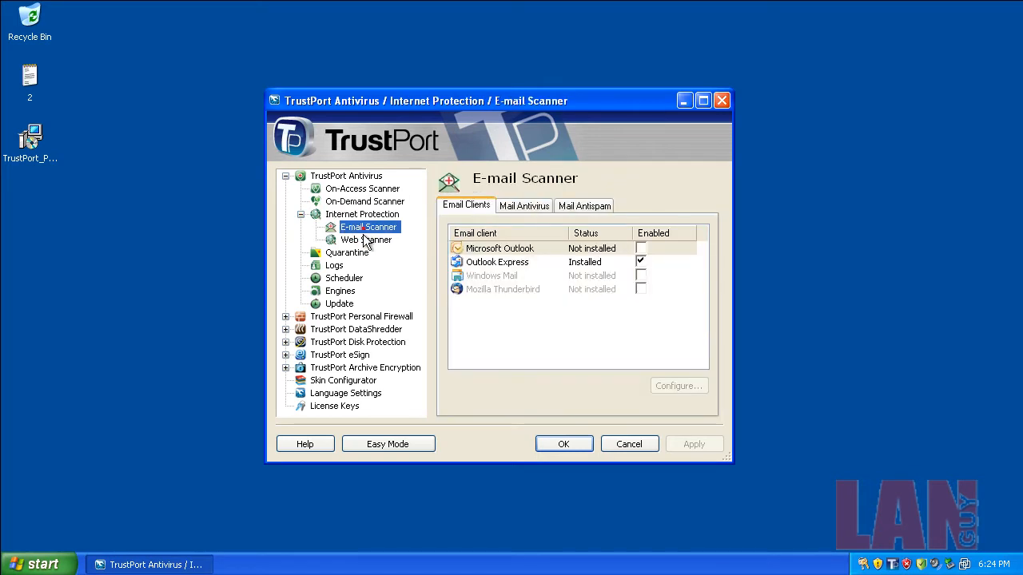
click(334, 265)
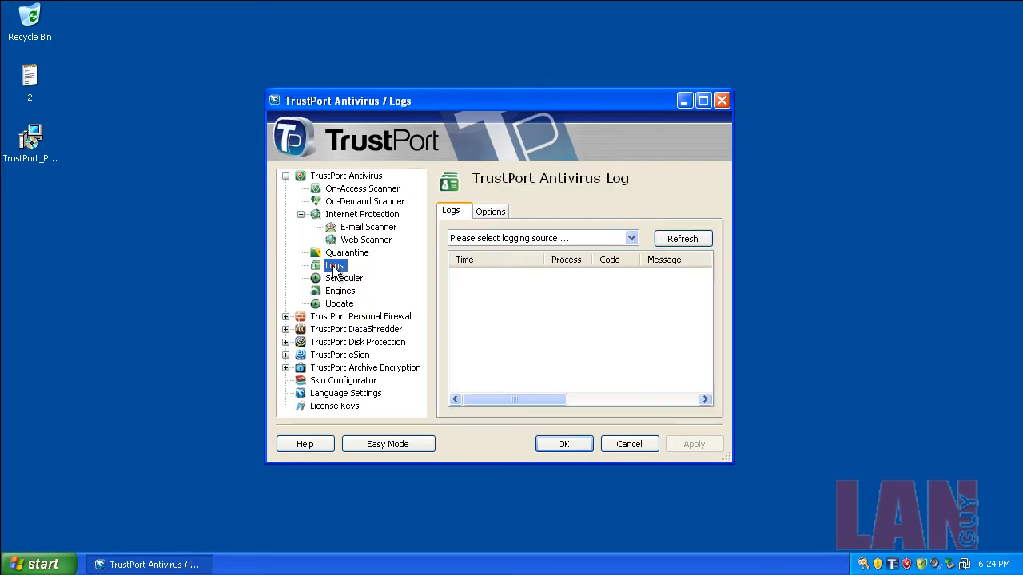
click(345, 278)
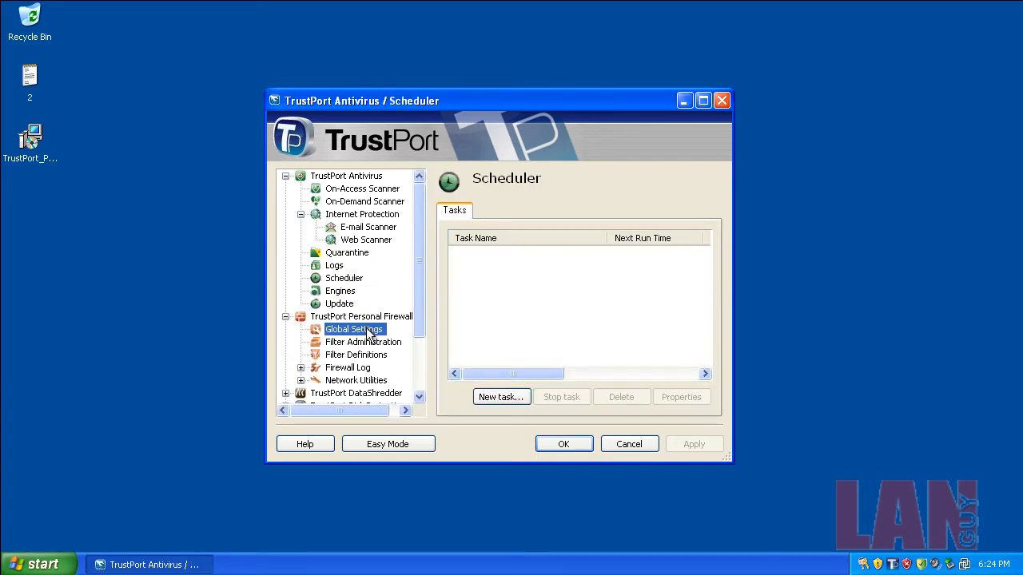
click(354, 355)
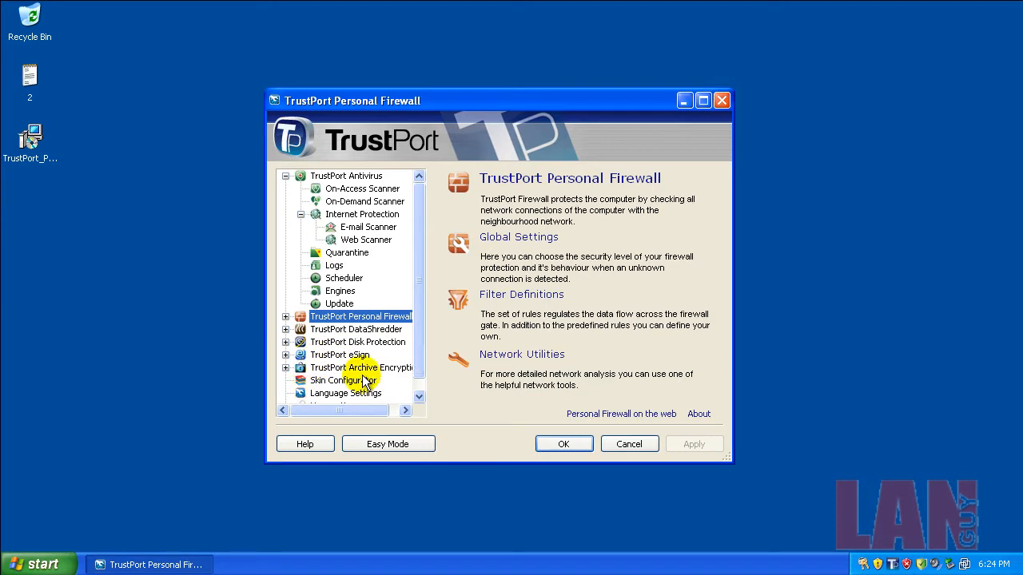
Review the Update settings, checking internet protection sources and returning to the engine update schedule
click(339, 303)
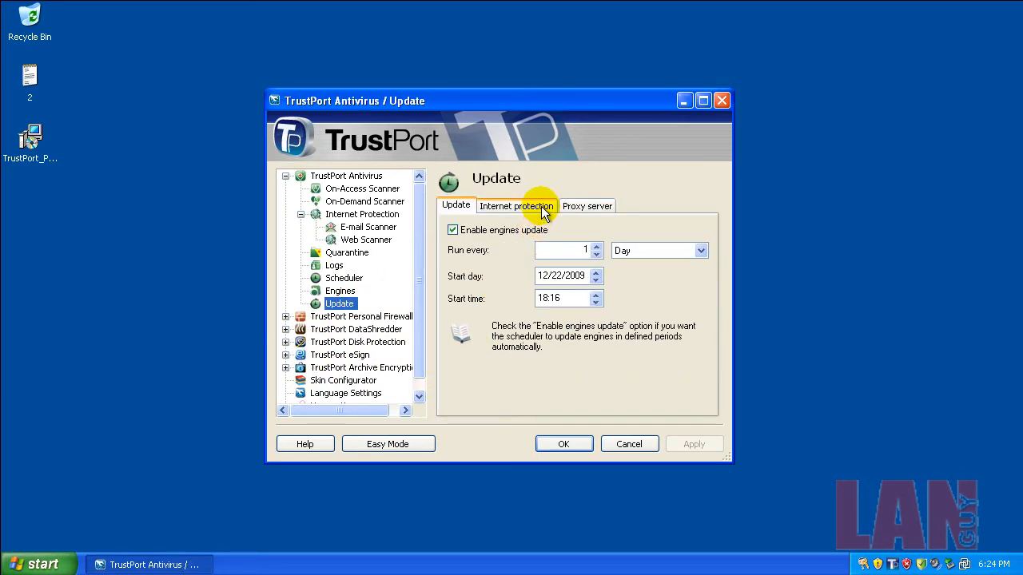
mouse_move(661, 232)
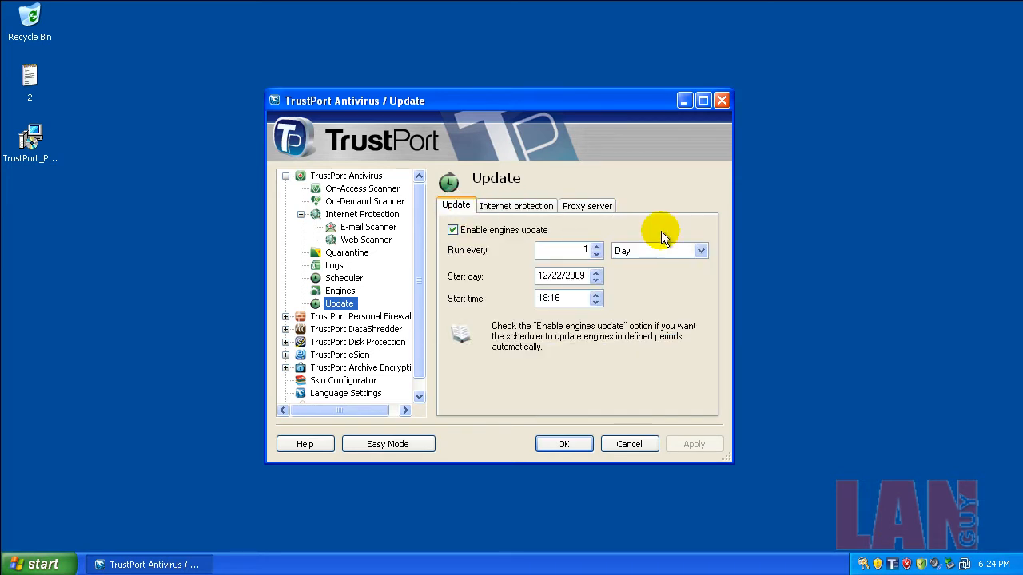
click(517, 205)
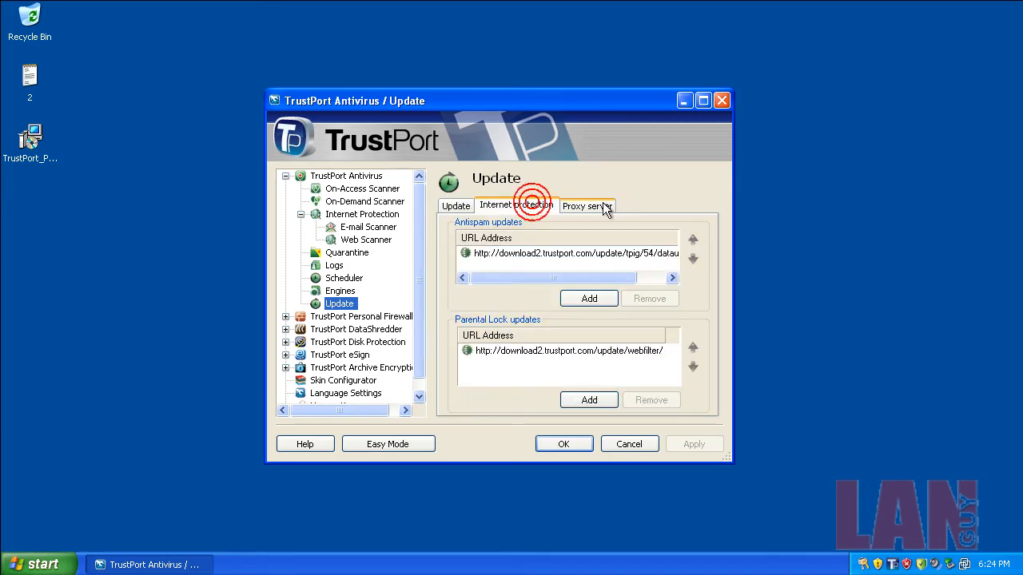
click(455, 204)
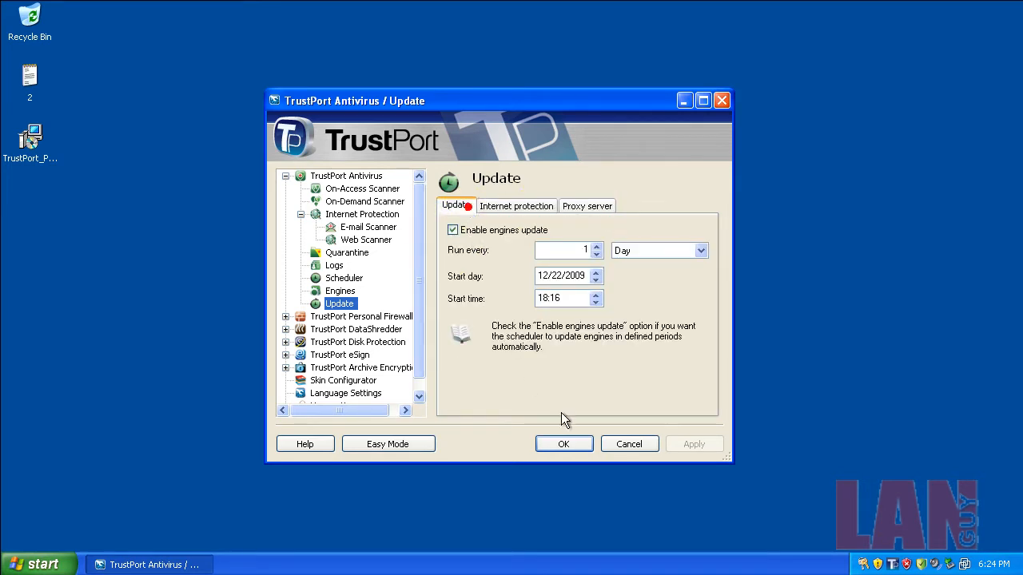
mouse_move(386, 444)
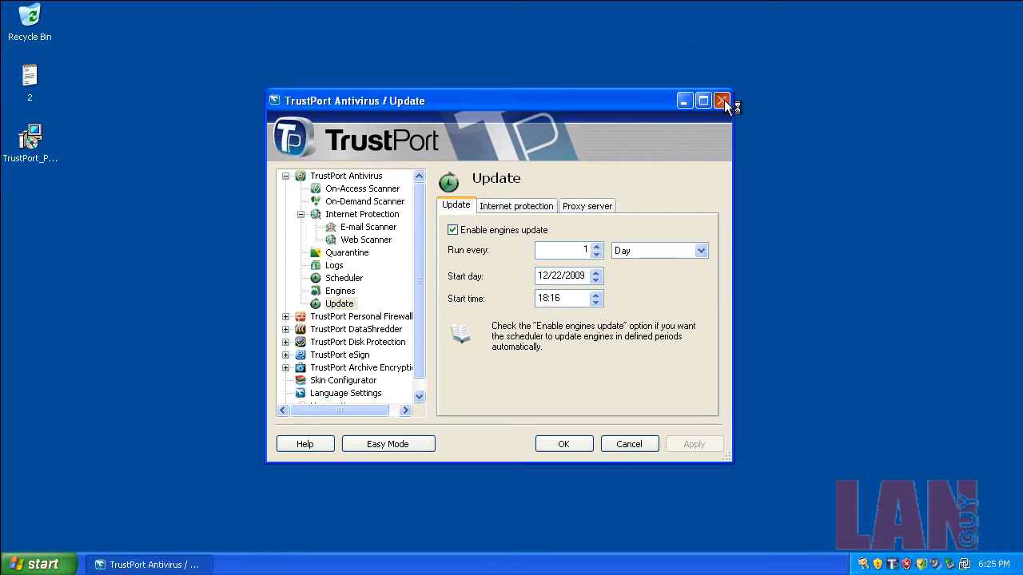
Close the antivirus settings and acknowledge the Trial mode notice so the updater downloads packages
click(723, 100)
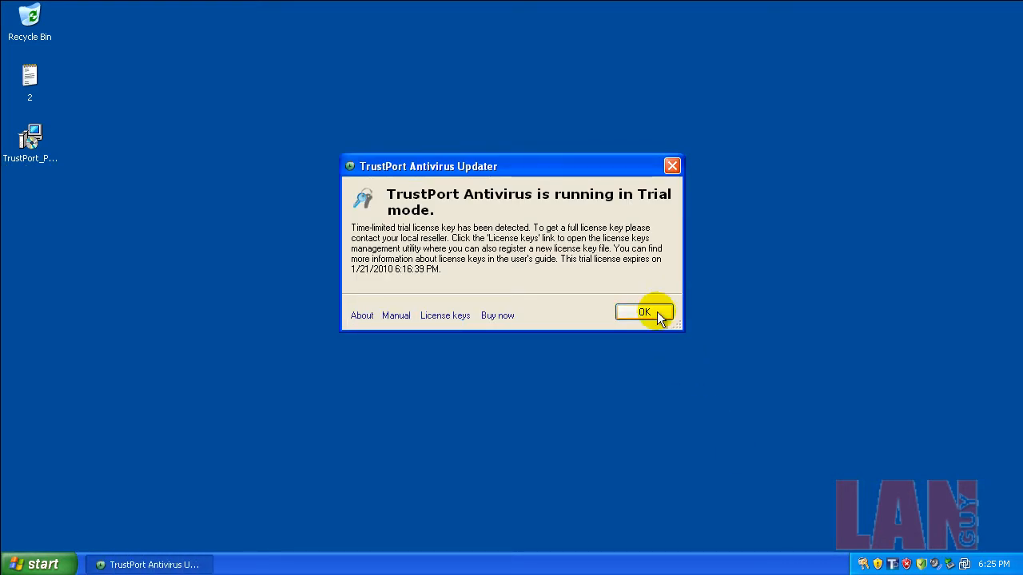
click(644, 312)
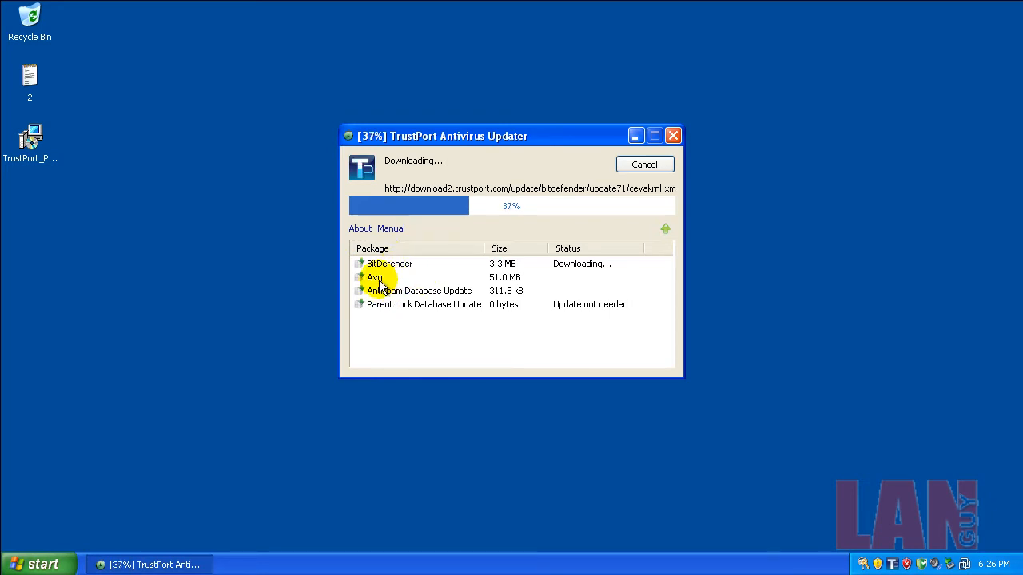
mouse_move(863, 457)
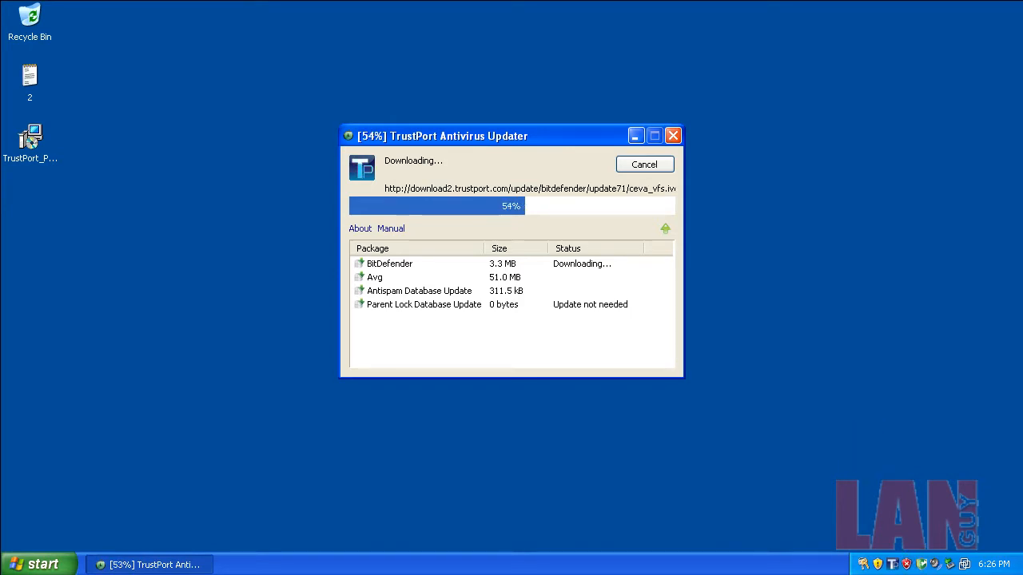
Launch Internet Explorer from Start, then inspect running processes in Task Manager
click(673, 134)
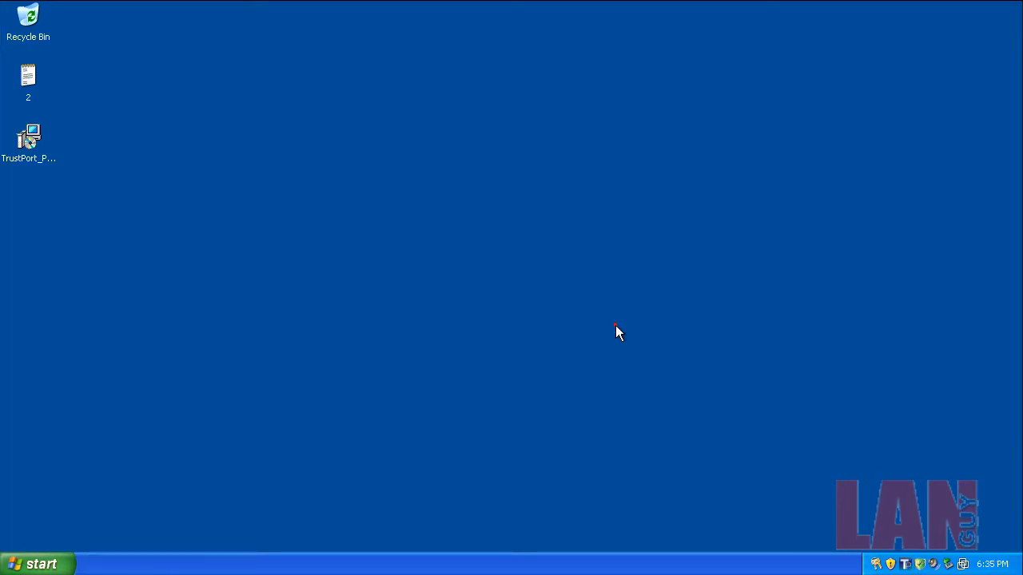
click(35, 563)
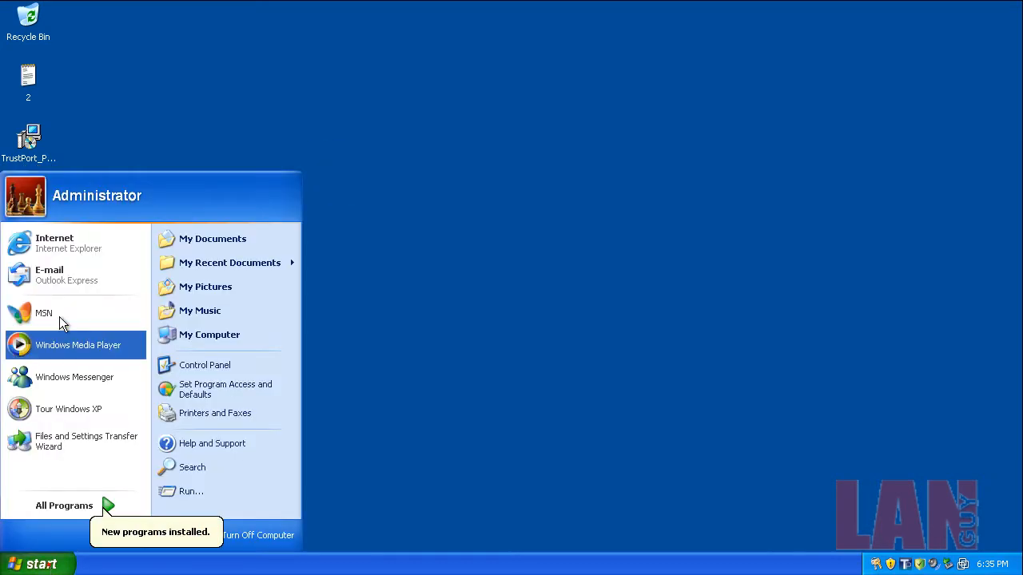
mouse_move(32, 76)
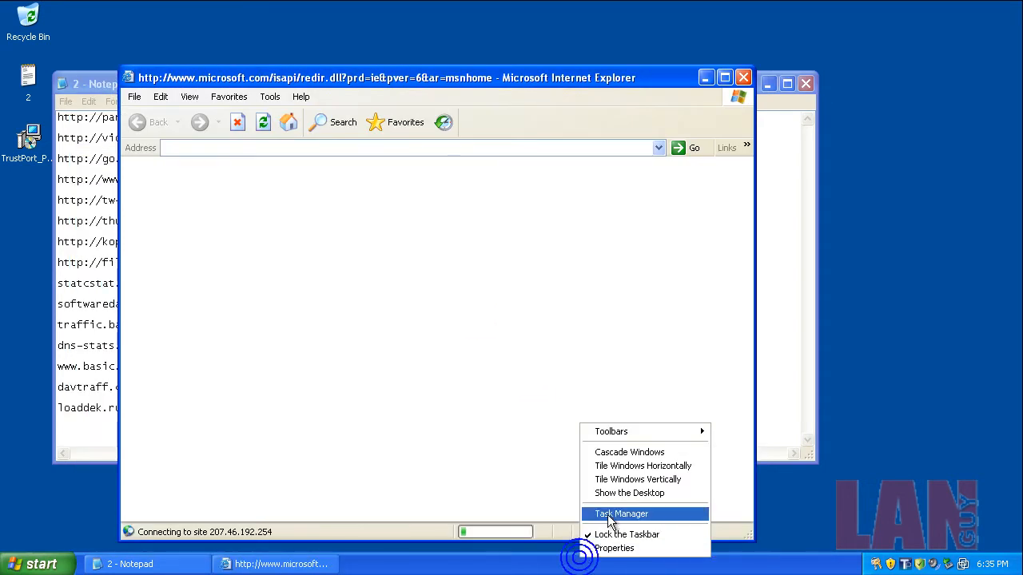
click(620, 514)
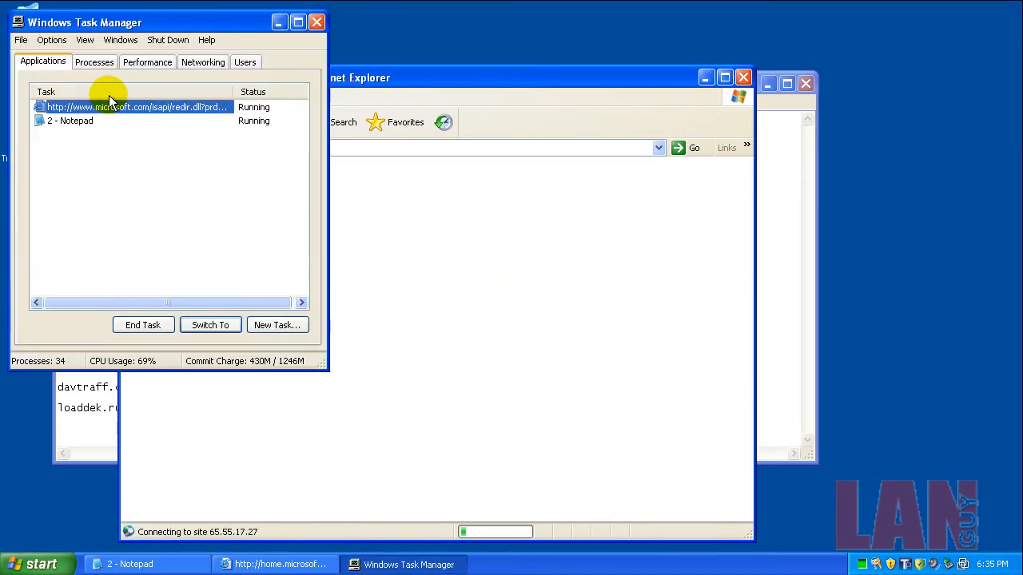
click(94, 61)
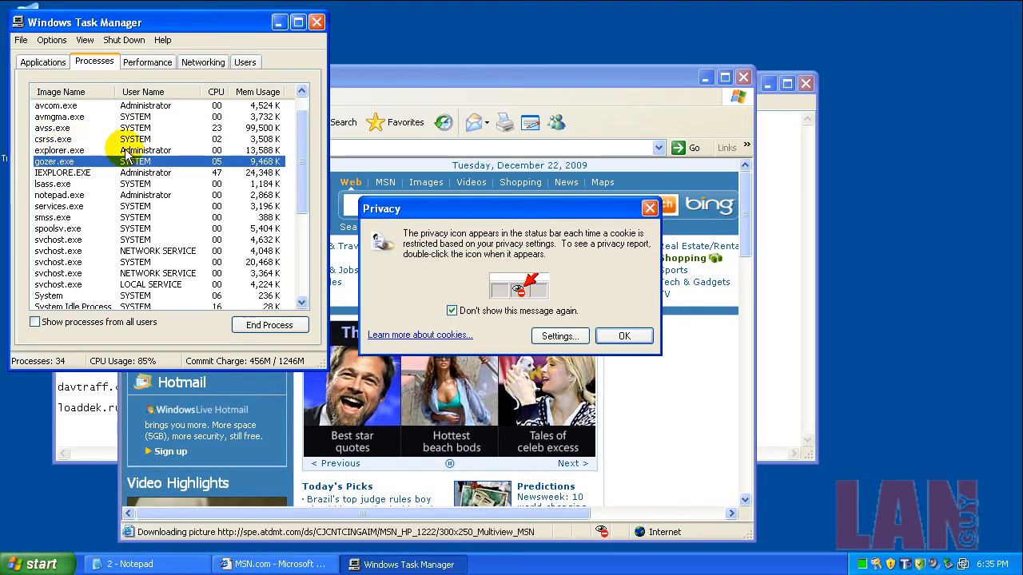
scroll(down, 3)
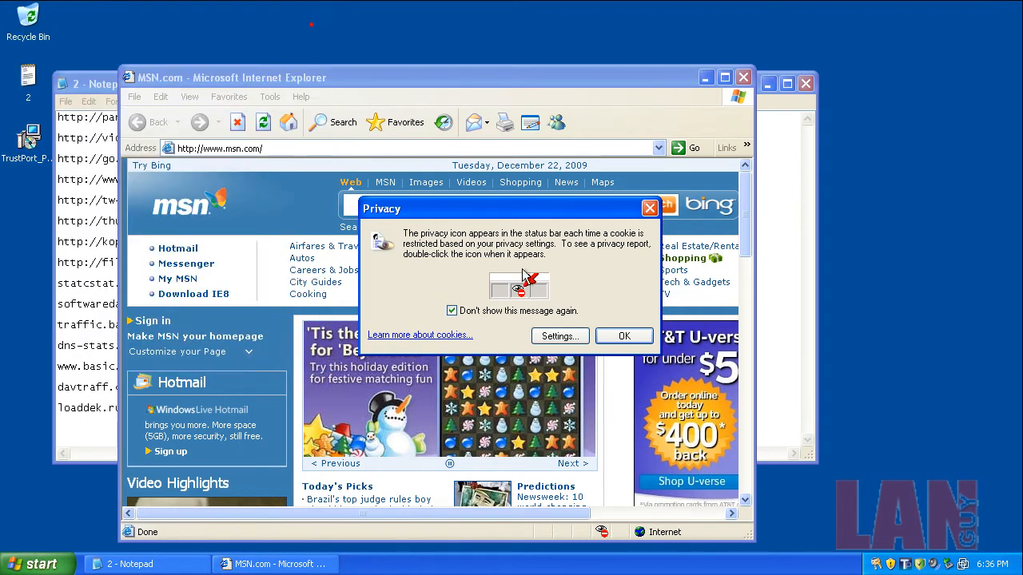
Copy the first malware link from the Notepad list for Internet Explorer
click(623, 336)
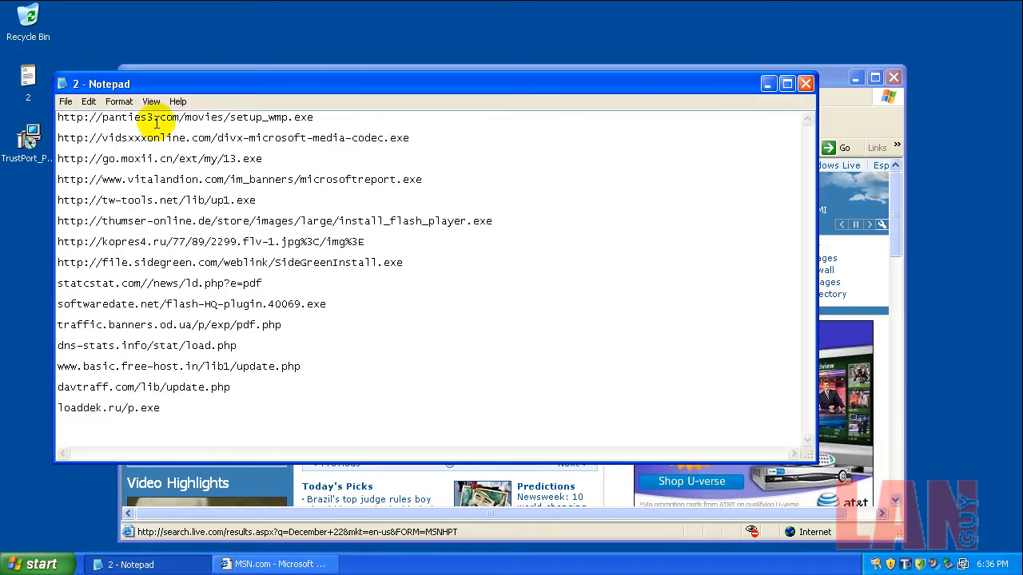
right_click(160, 116)
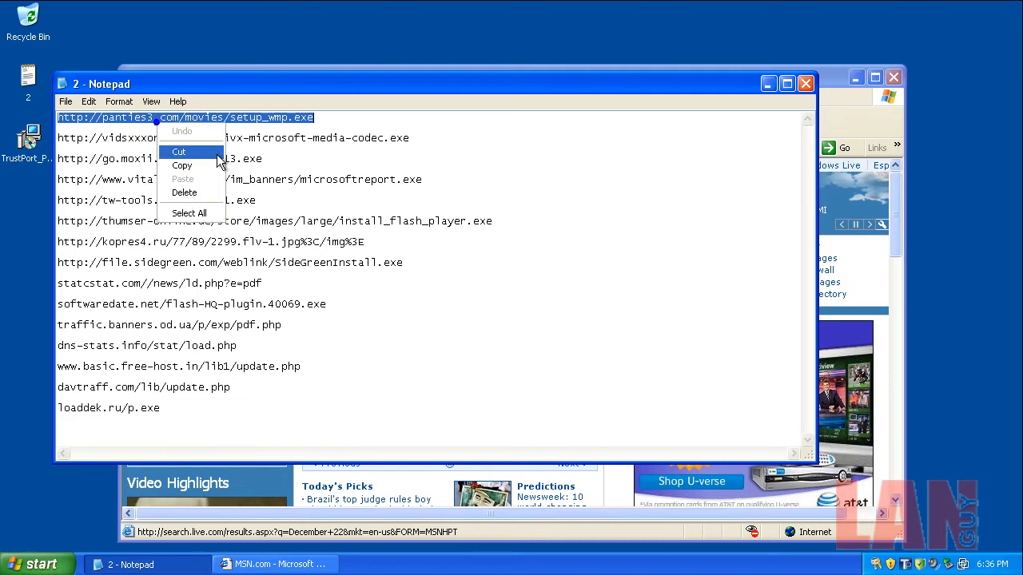
click(275, 564)
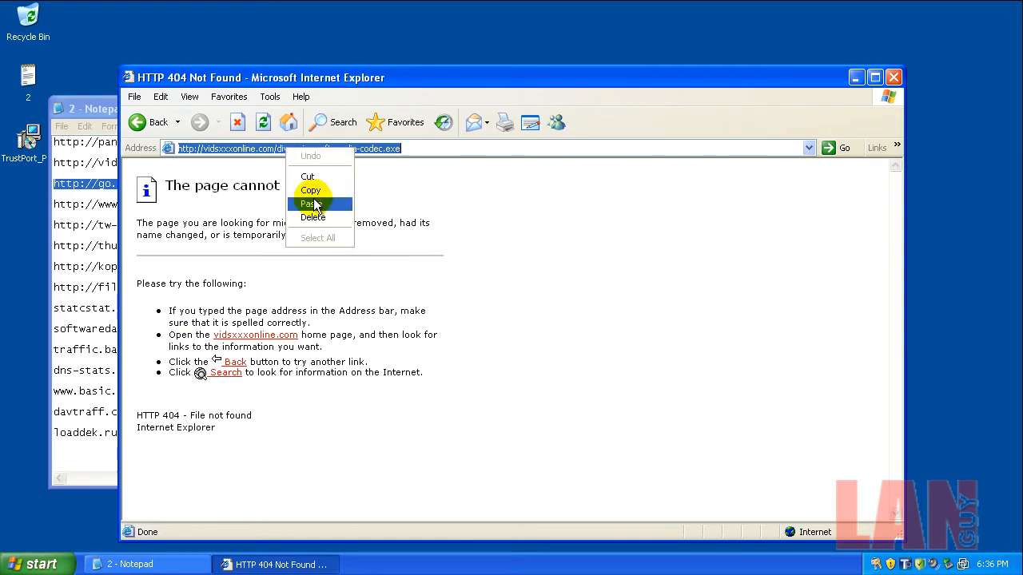
Decline the Chinese language pack and run the downloaded microsoftreport.exe
click(310, 204)
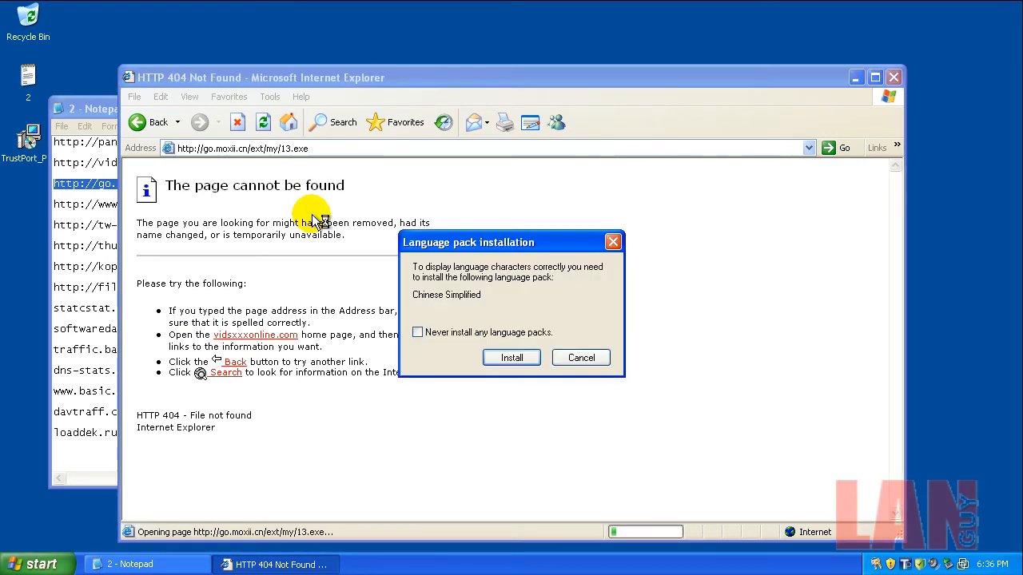
click(580, 358)
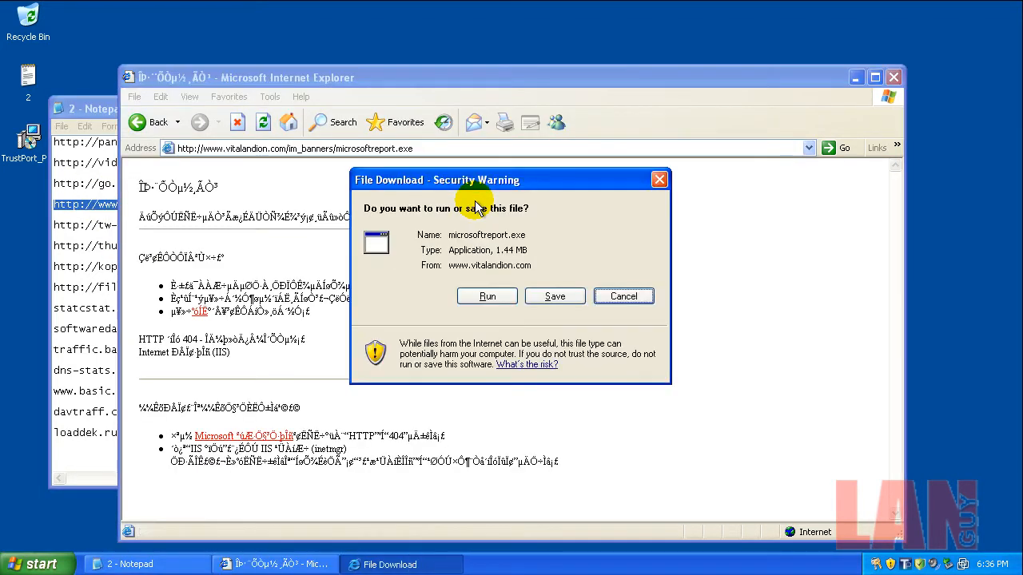
click(486, 296)
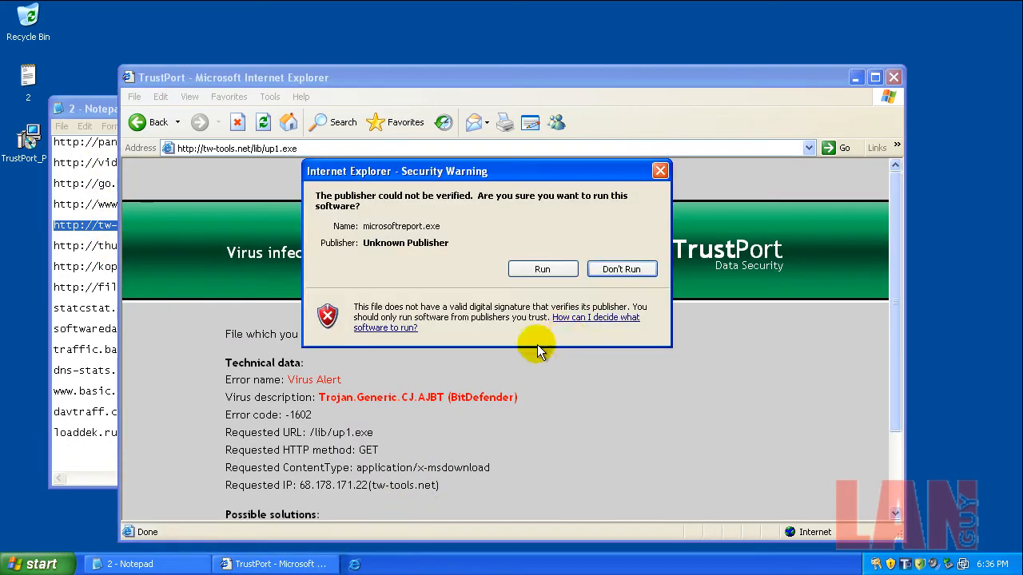
Run the unverified program and allow IPhone through the firewall with 'Remember choice' unchecked
click(622, 269)
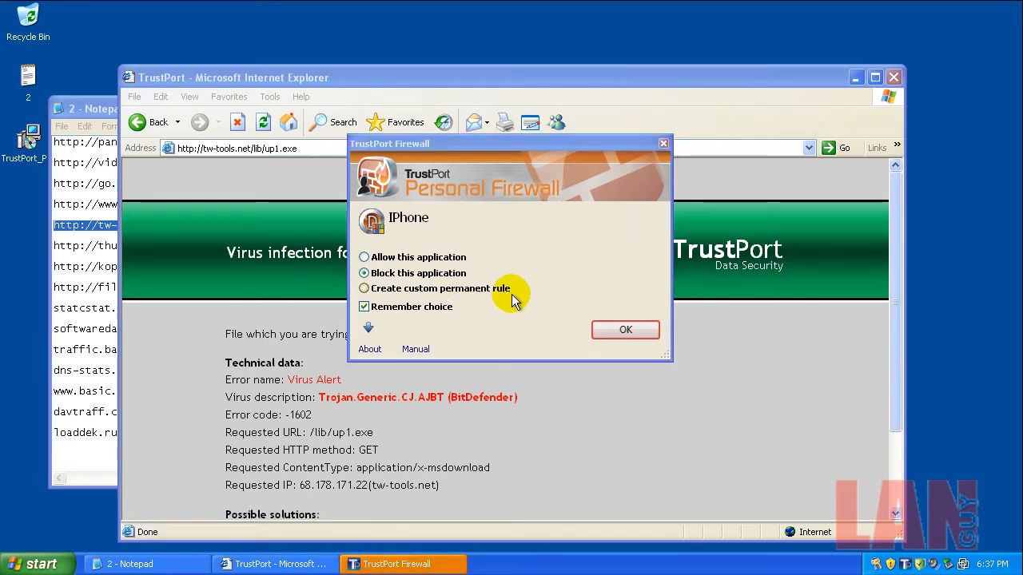
mouse_move(455, 253)
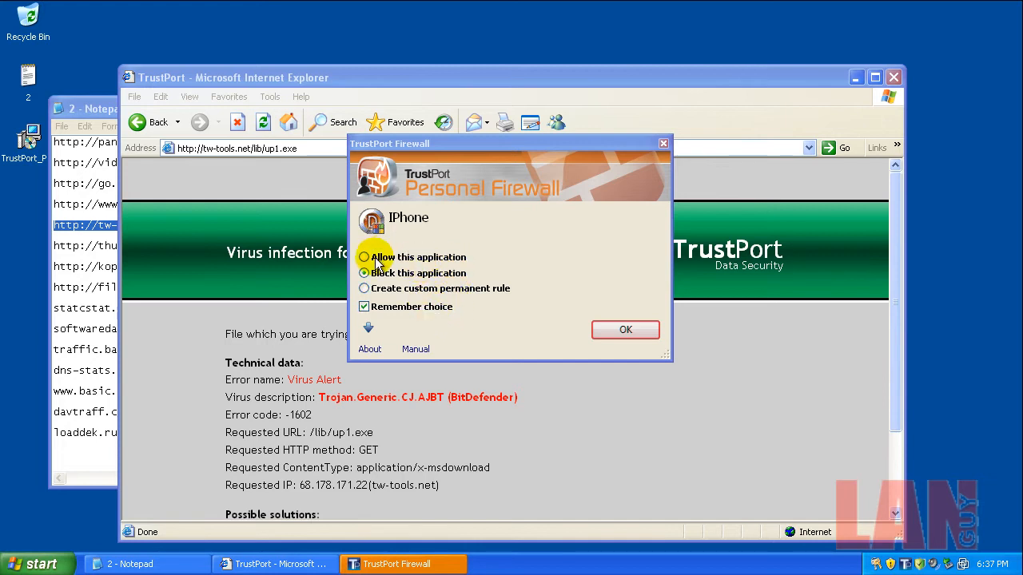
click(364, 256)
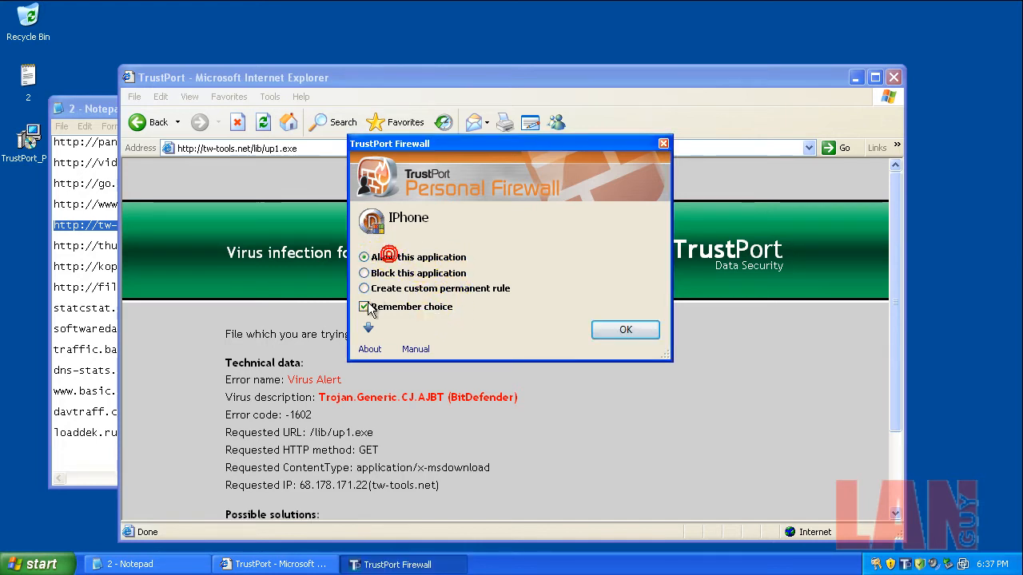
click(364, 307)
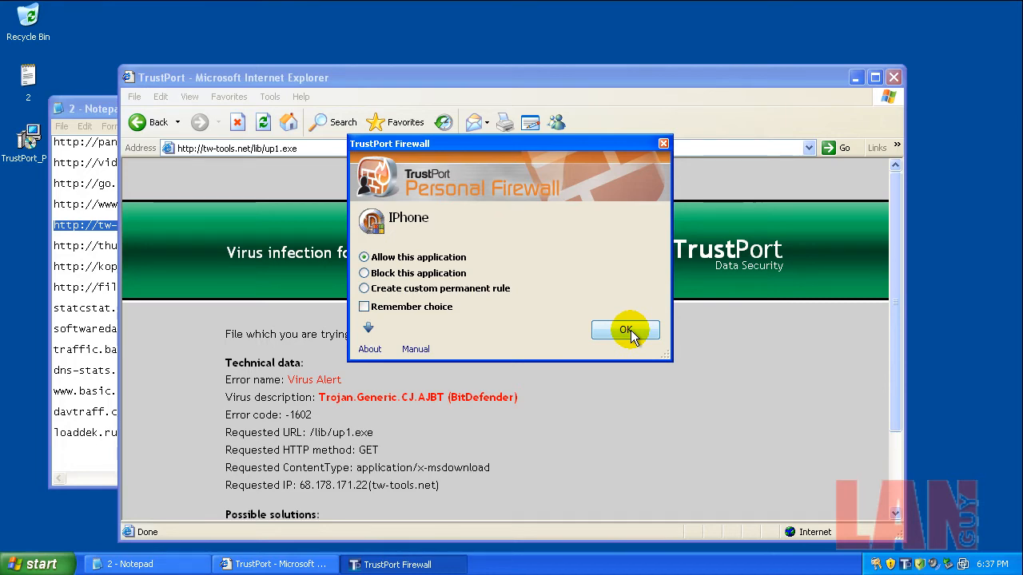
click(624, 329)
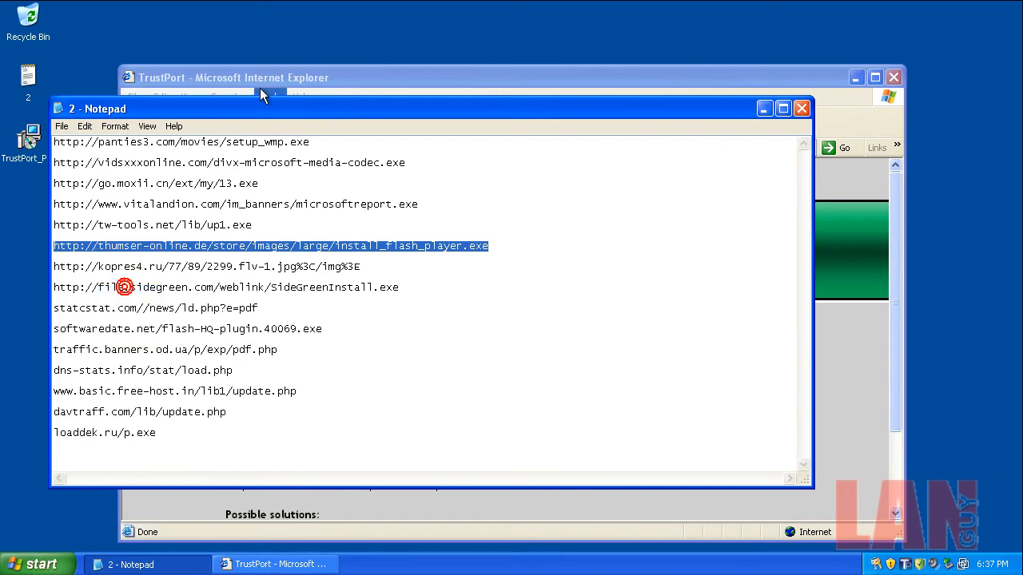
Copy the kopres4.ru link into Internet Explorer and run its tube_preview.exe download
right_click(232, 147)
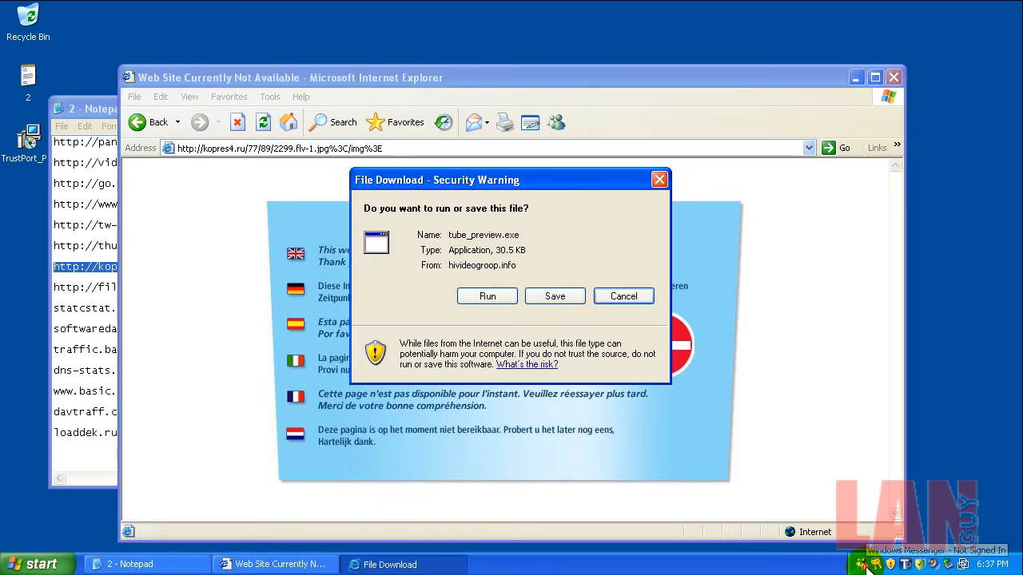
click(486, 295)
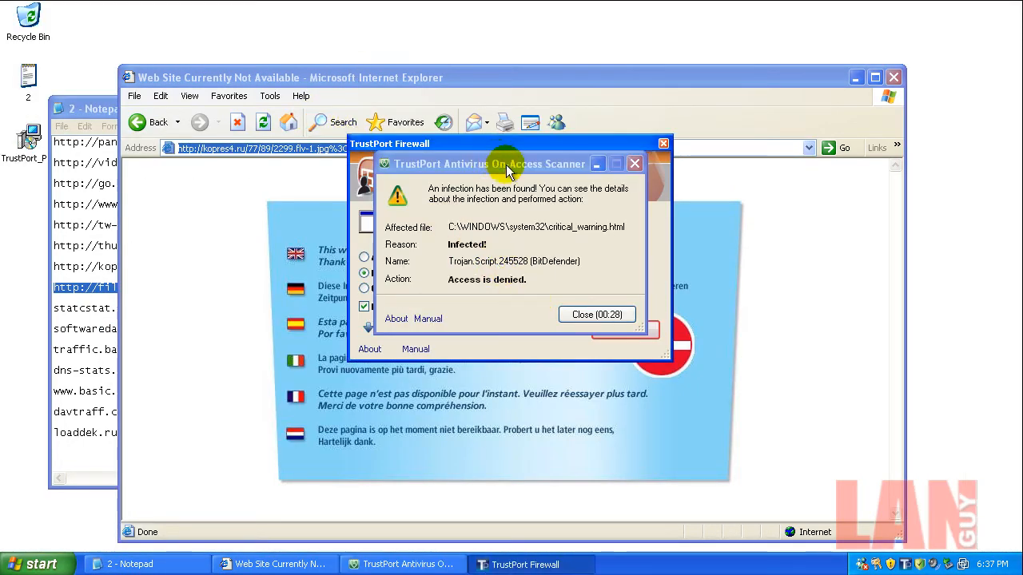
Dismiss the infection alert, allow bIQeBDgiMtNmAig through the firewall without remembering the choice, and close the version info
click(596, 313)
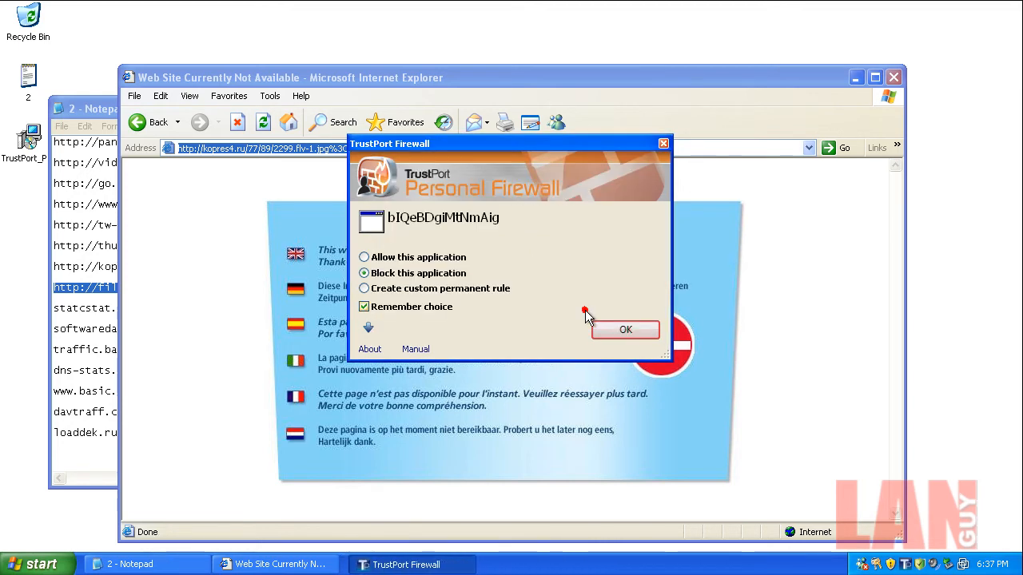
click(365, 256)
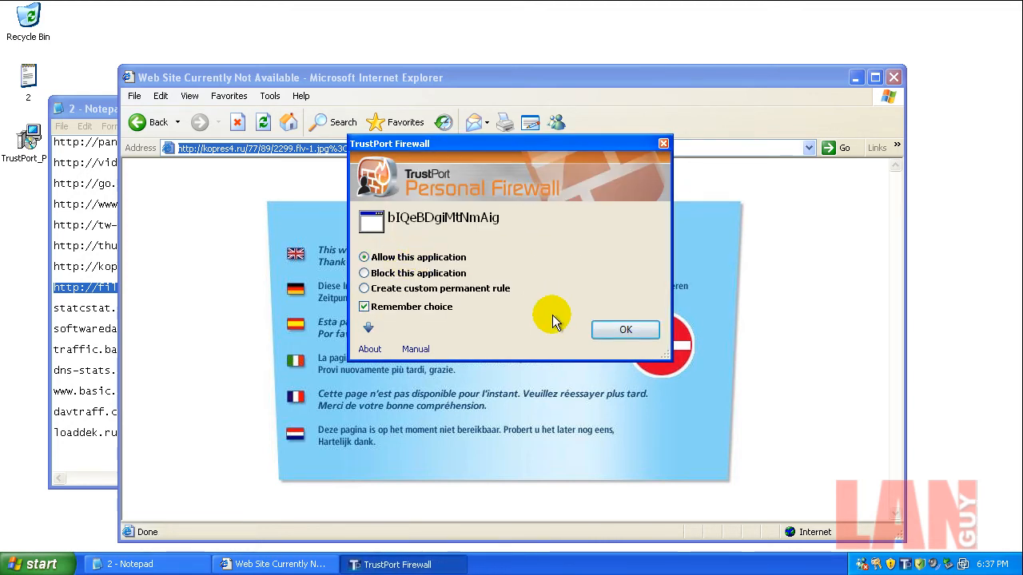
mouse_move(780, 125)
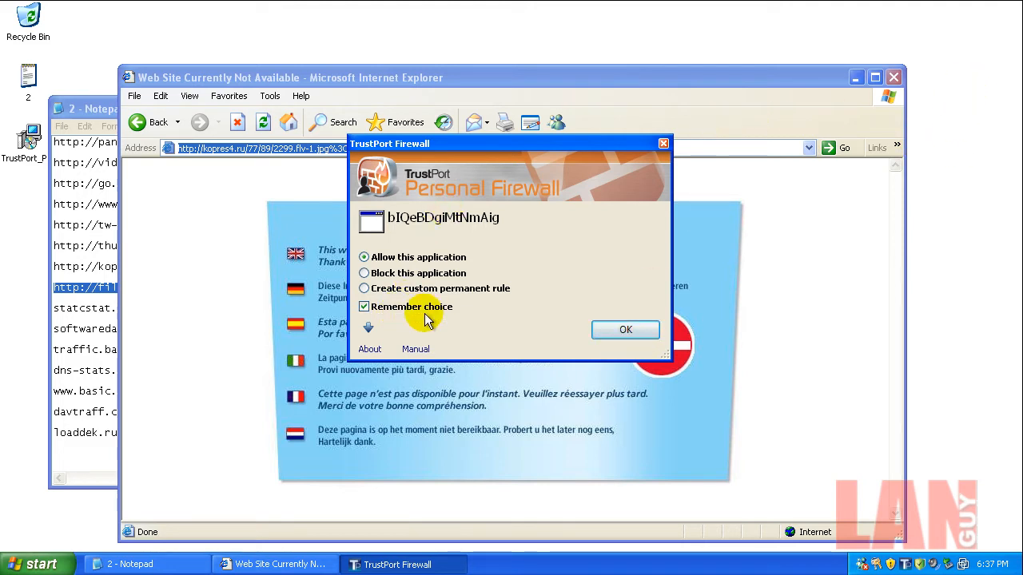
click(364, 307)
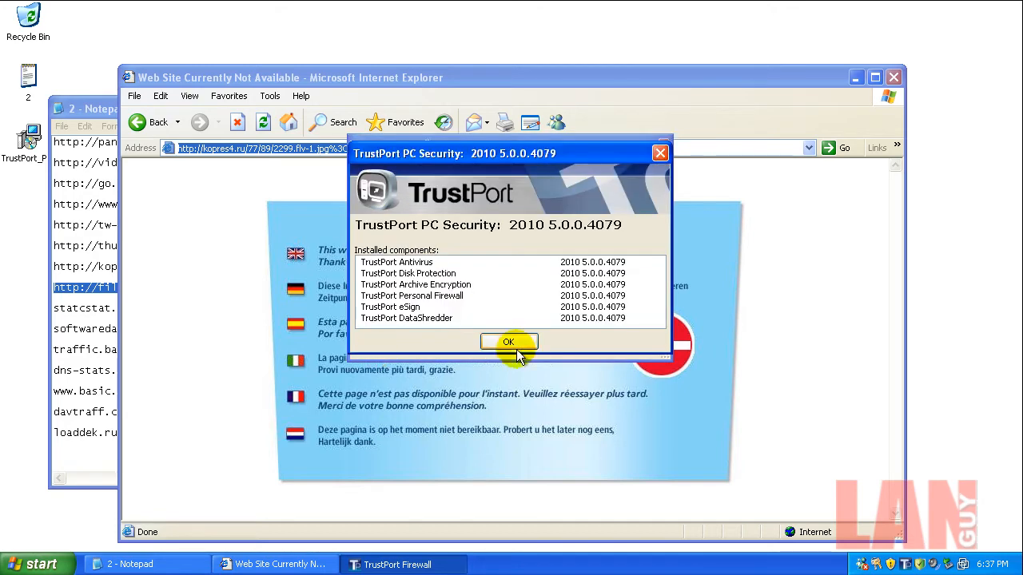
click(508, 342)
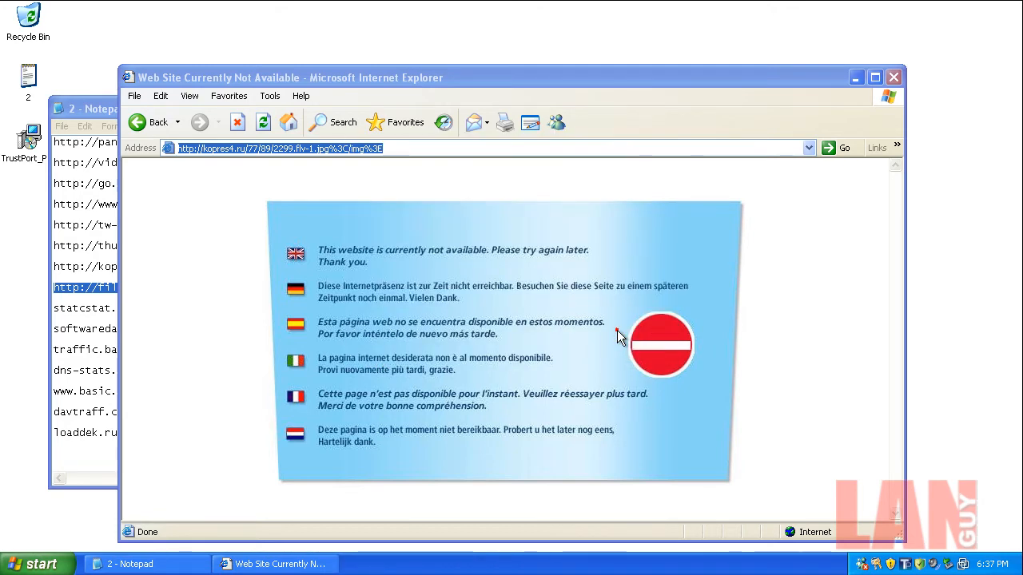
Paste the next copied malware link into the address bar and acknowledge the infected-application warning
right_click(280, 147)
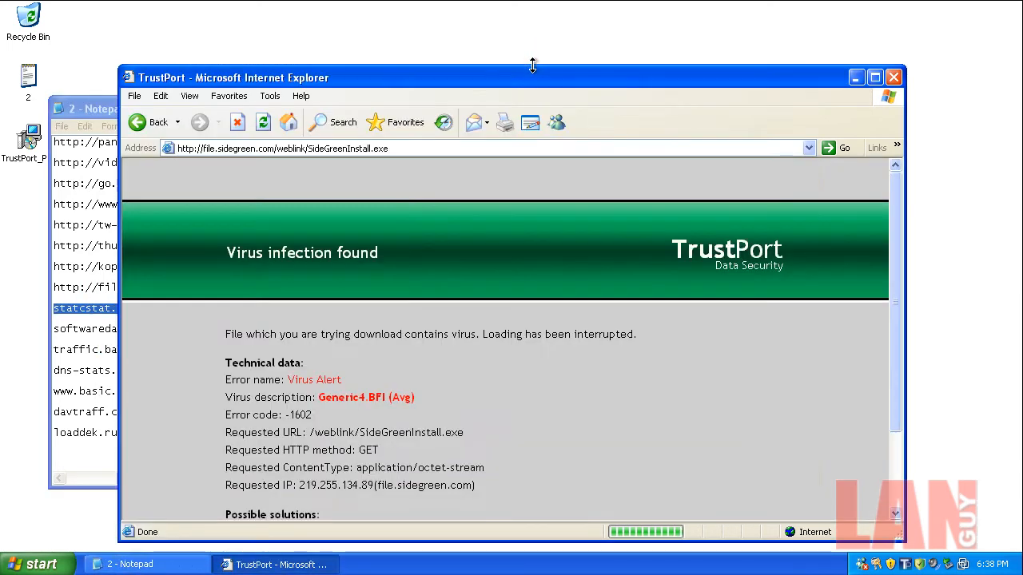
right_click(279, 147)
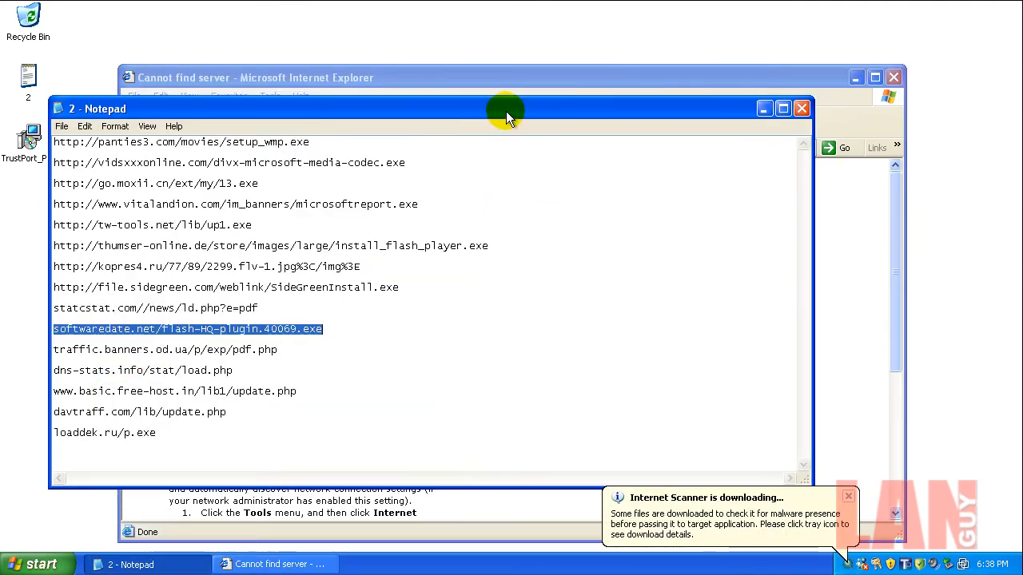
right_click(320, 147)
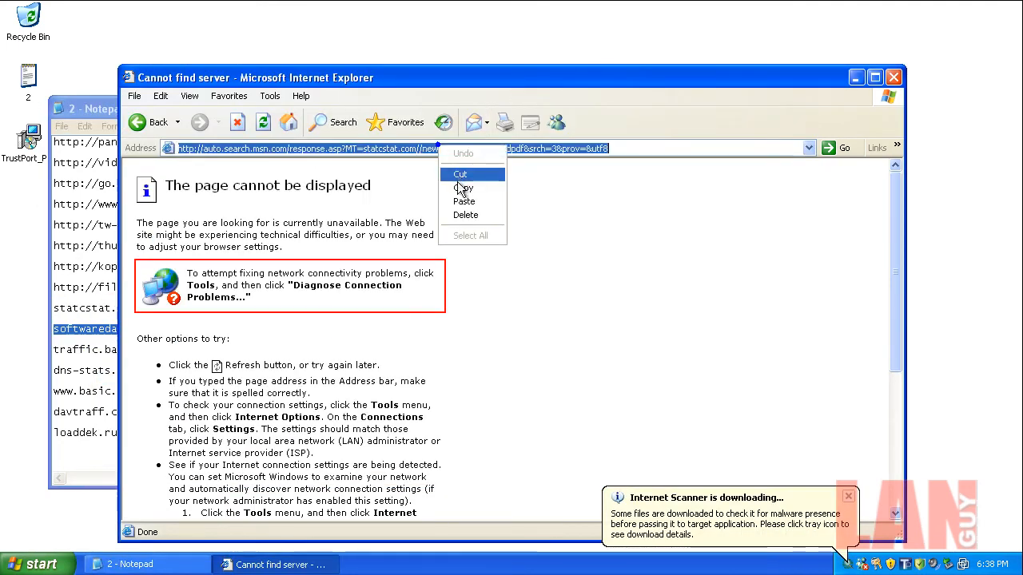
click(464, 201)
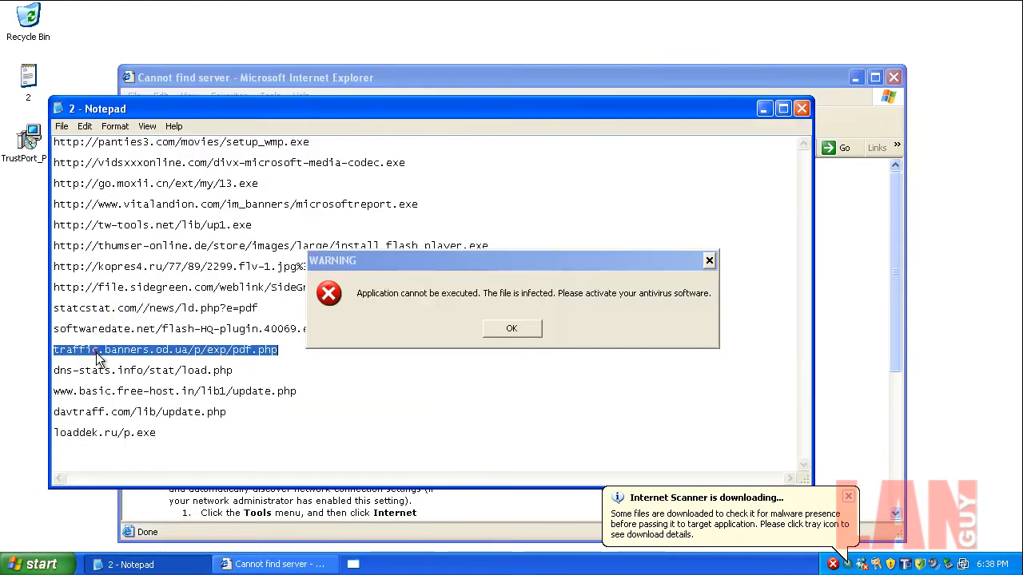
click(512, 330)
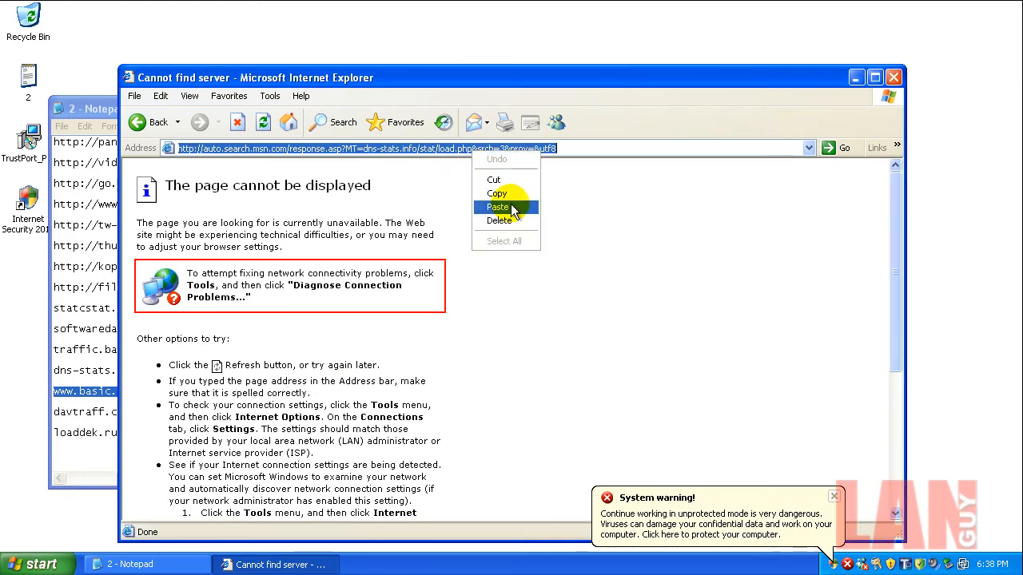
Paste another copied link, then navigate to google.com
click(499, 208)
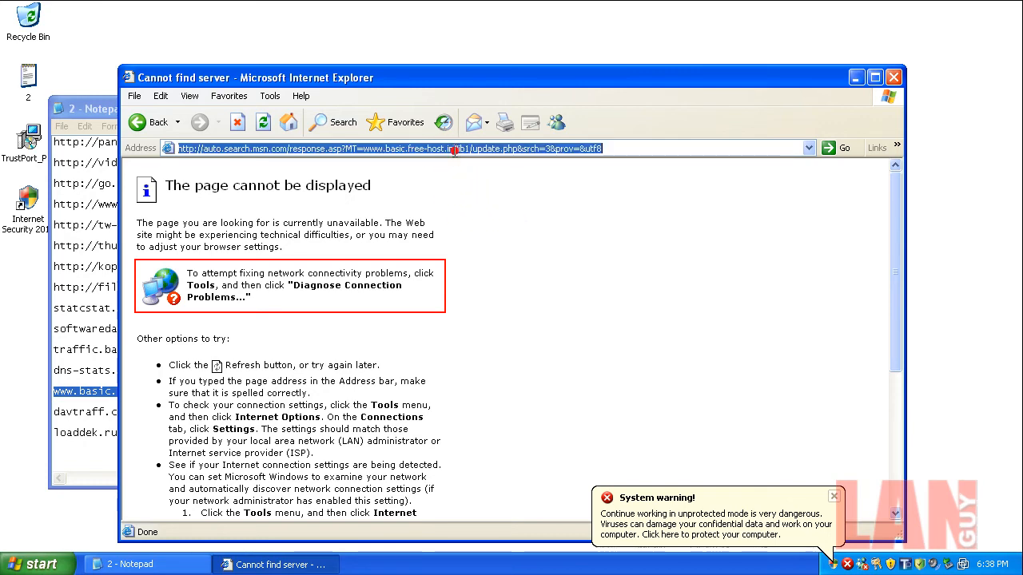
text(google.com)
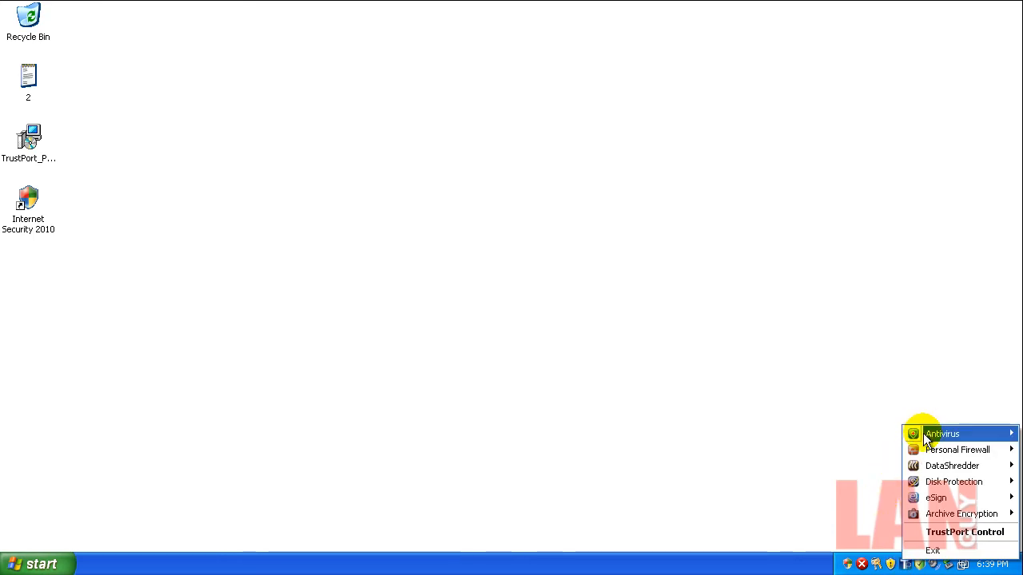
mouse_move(943, 433)
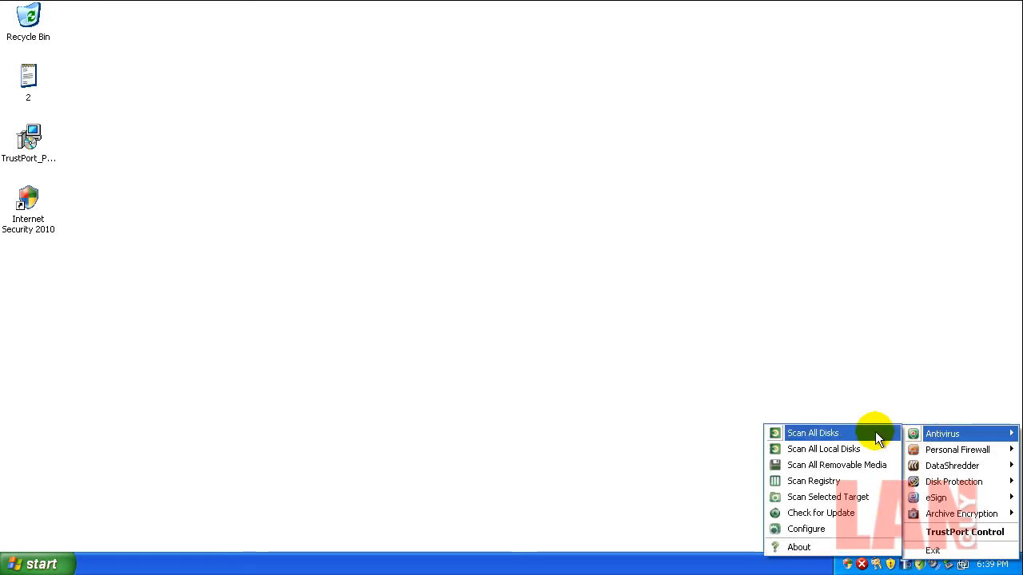
Run an antivirus scan of all disks past the trial notice and close the results showing 2 infected files deleted
click(812, 431)
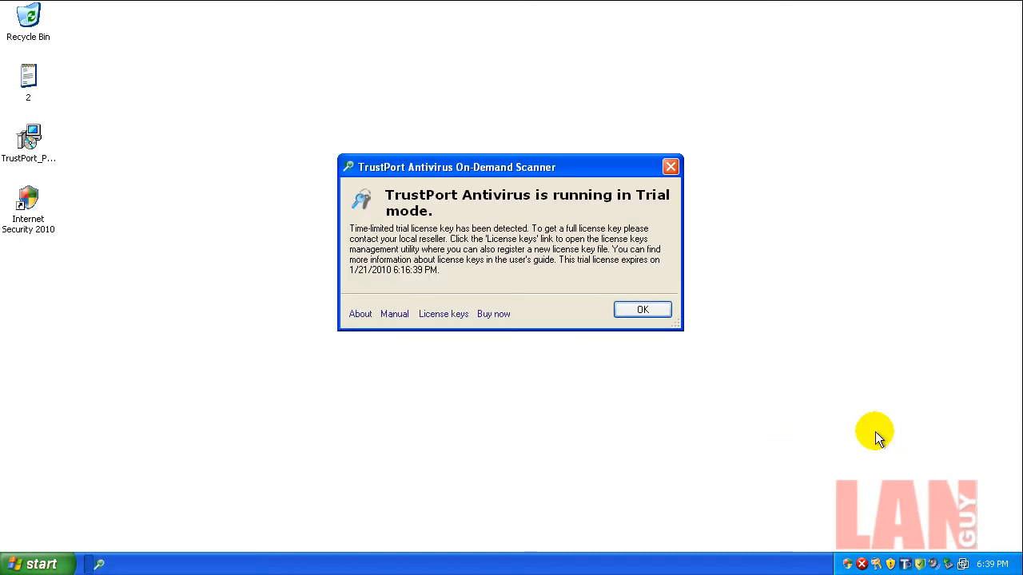
click(642, 310)
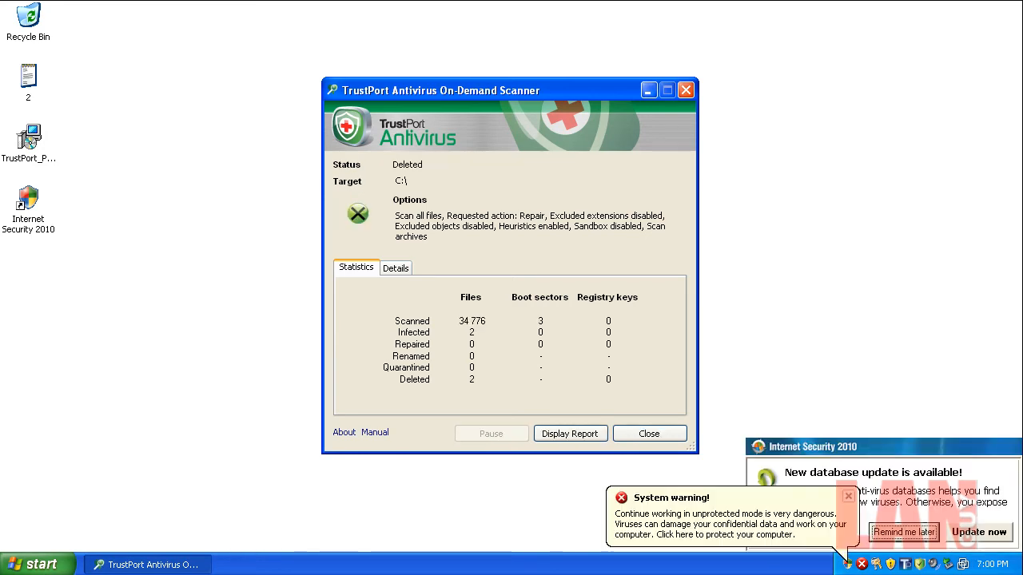
mouse_move(998, 533)
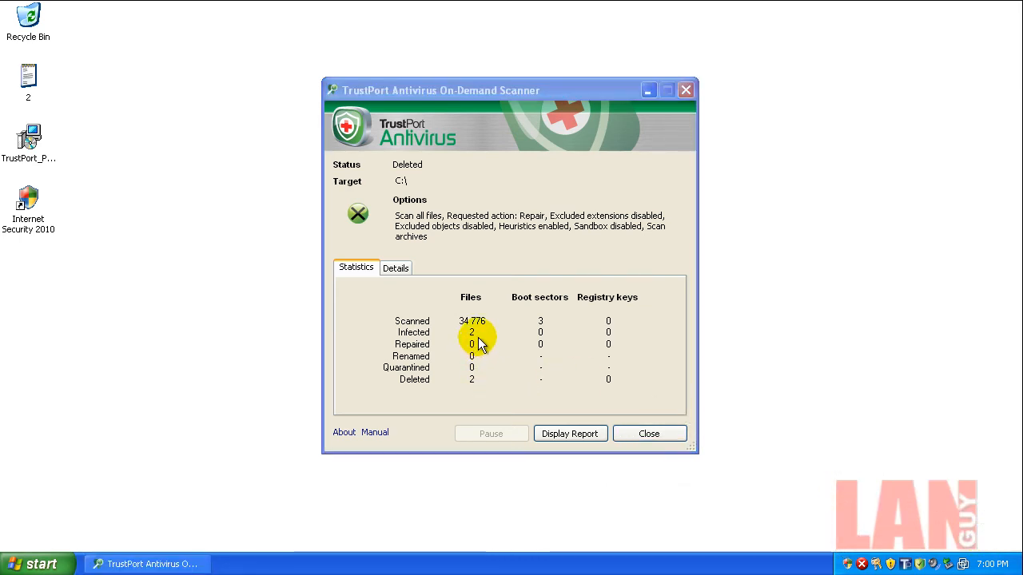
mouse_move(473, 348)
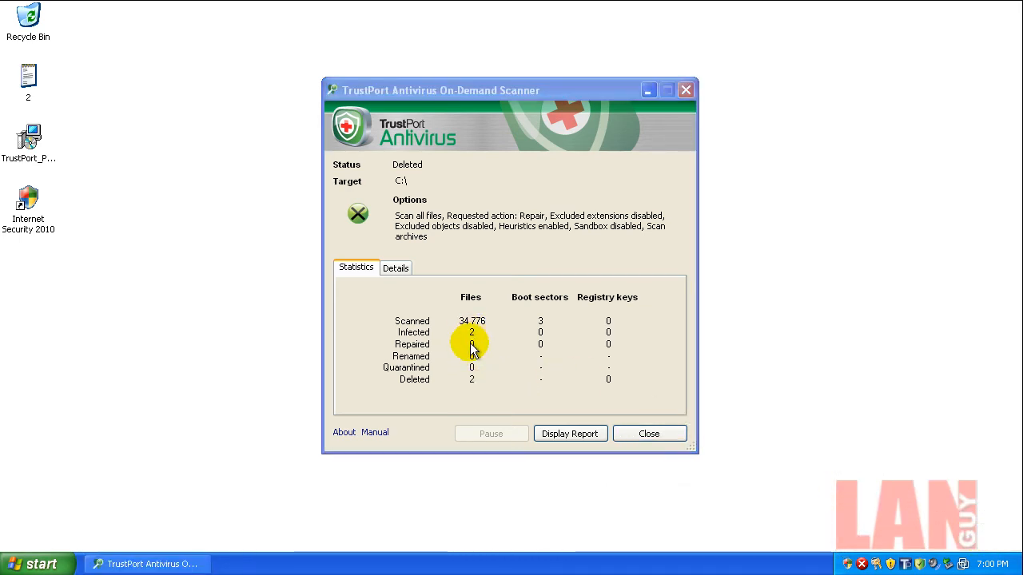
click(649, 433)
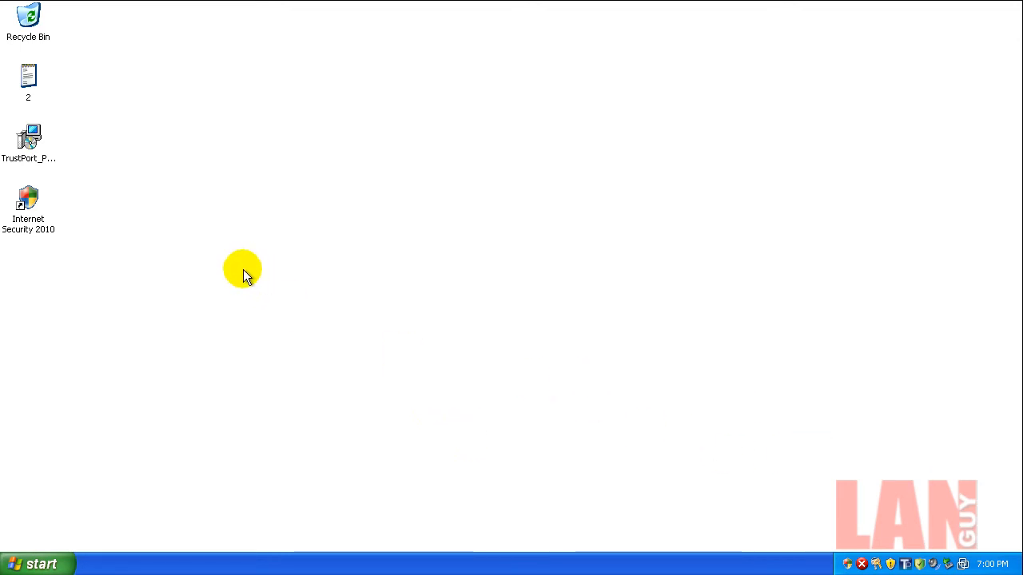
Restart Windows XP from Start > Turn Off Computer
click(38, 562)
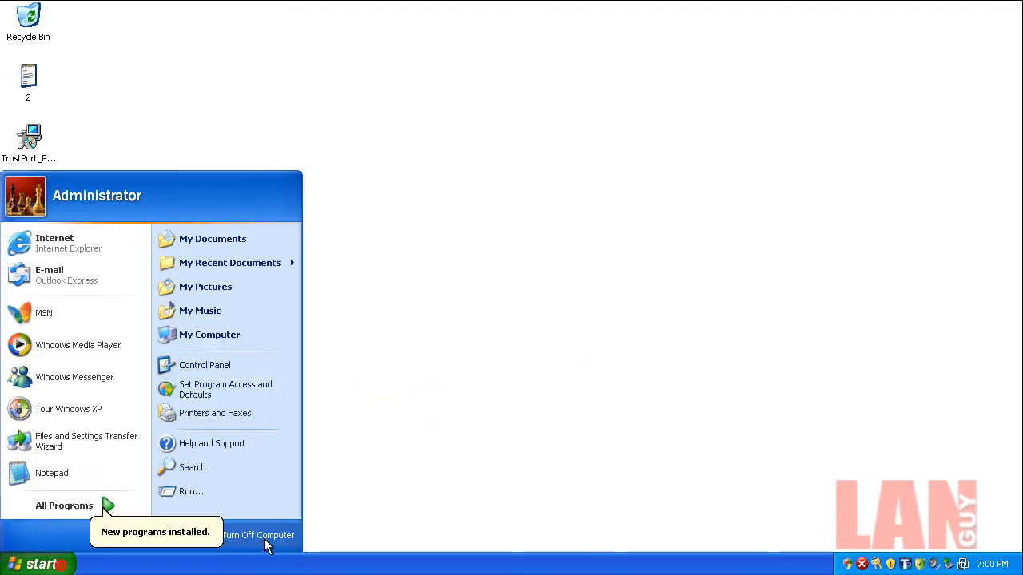
click(259, 535)
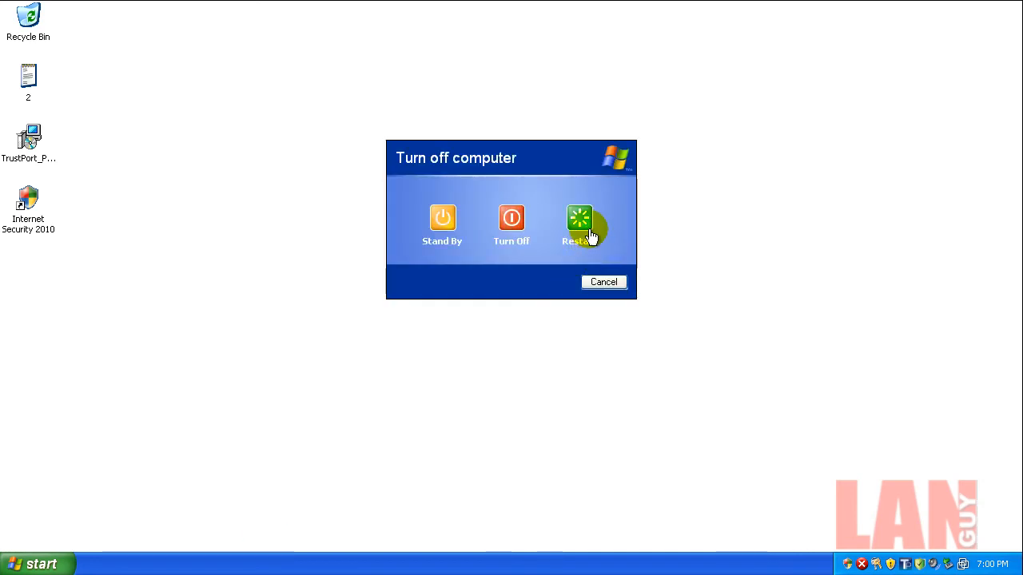
mouse_move(467, 534)
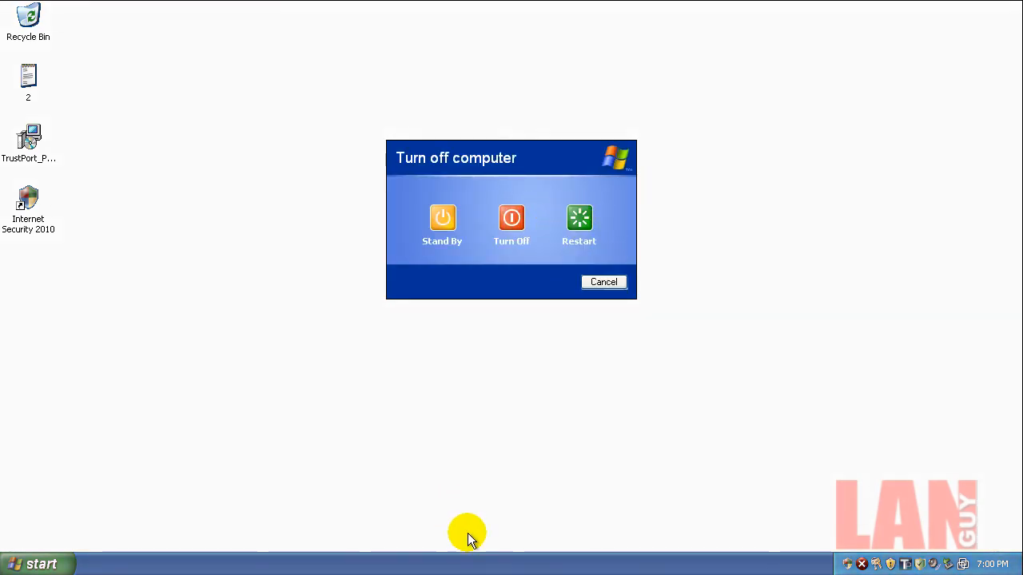
click(604, 282)
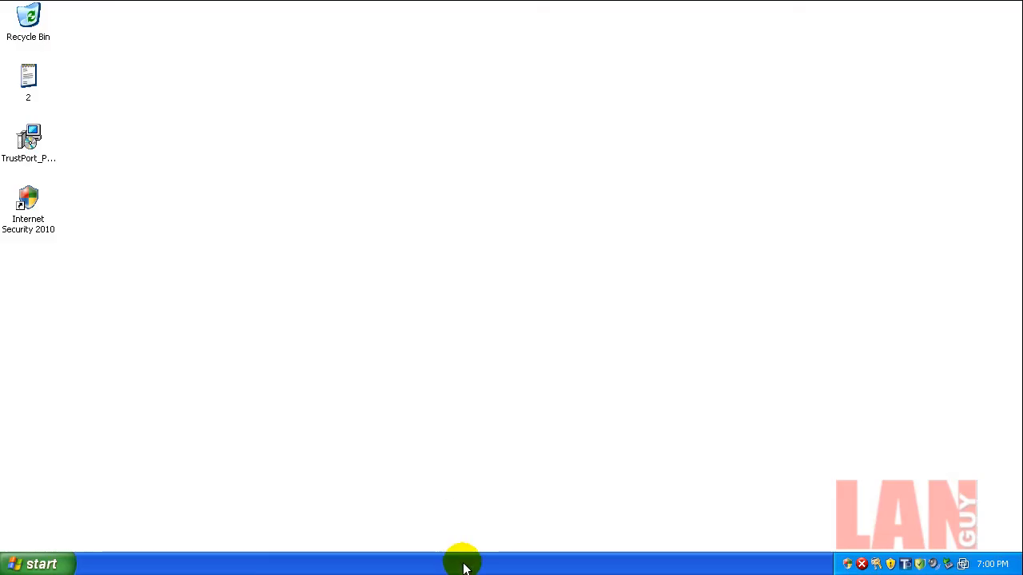
mouse_move(323, 302)
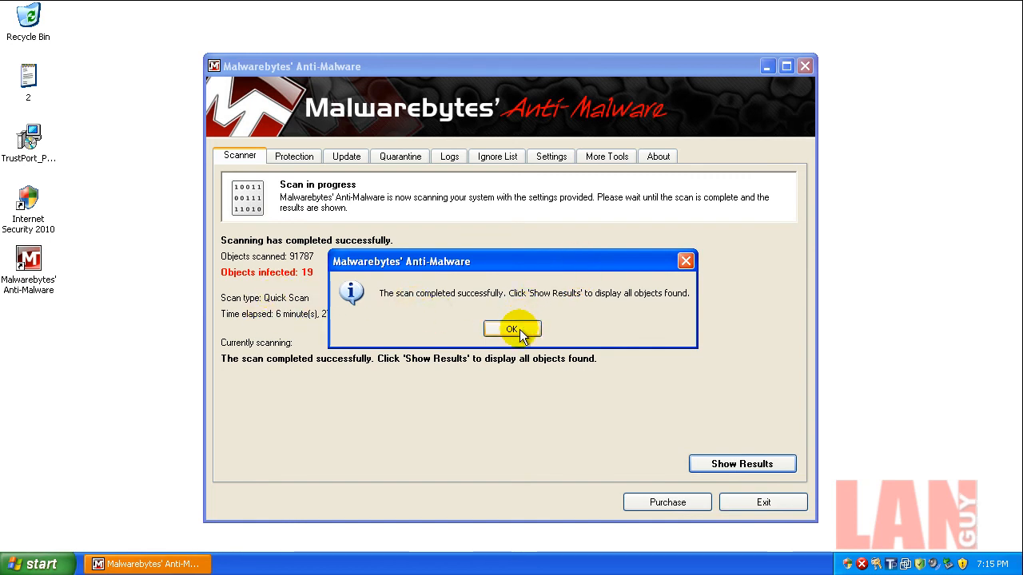
Acknowledge the scan-complete notice and show the list of 19 infected objects found
click(512, 329)
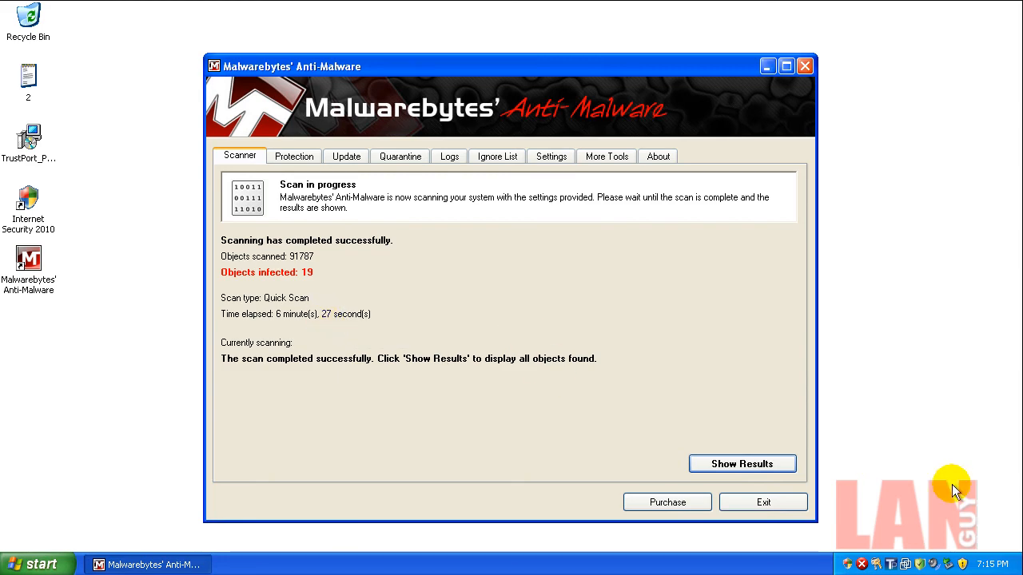
click(741, 464)
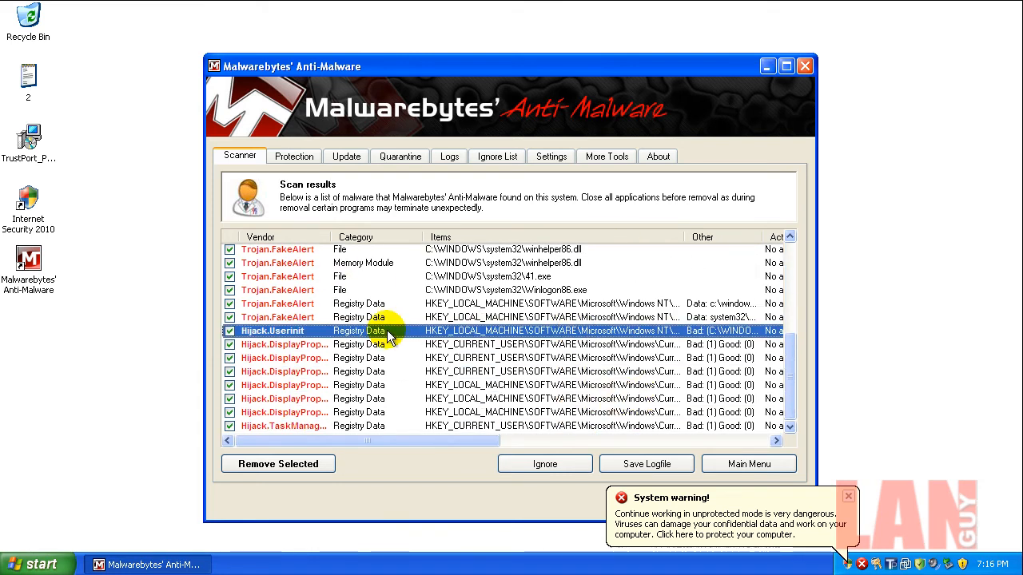
mouse_move(328, 380)
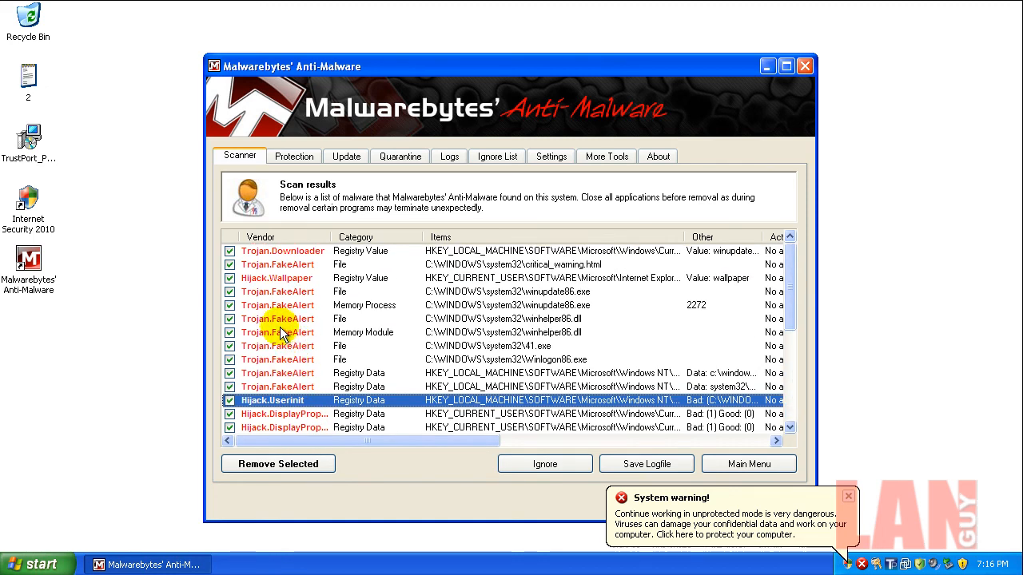
click(276, 278)
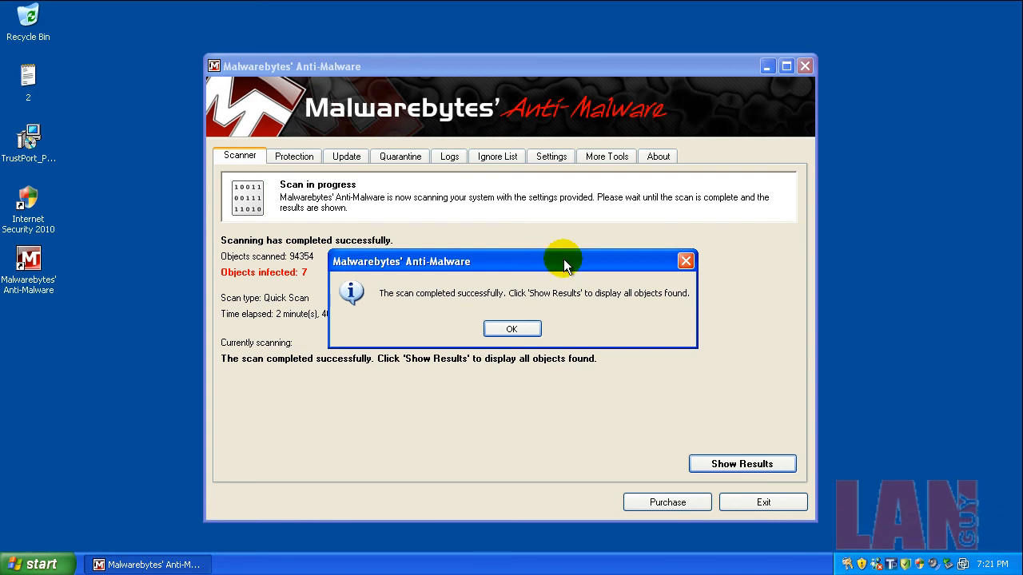
mouse_move(572, 321)
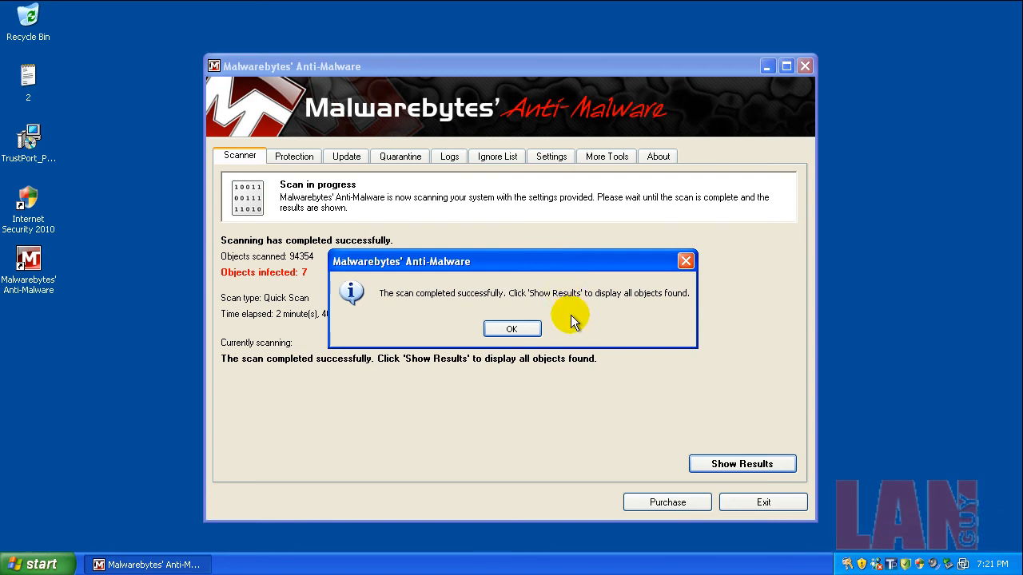
mouse_move(533, 354)
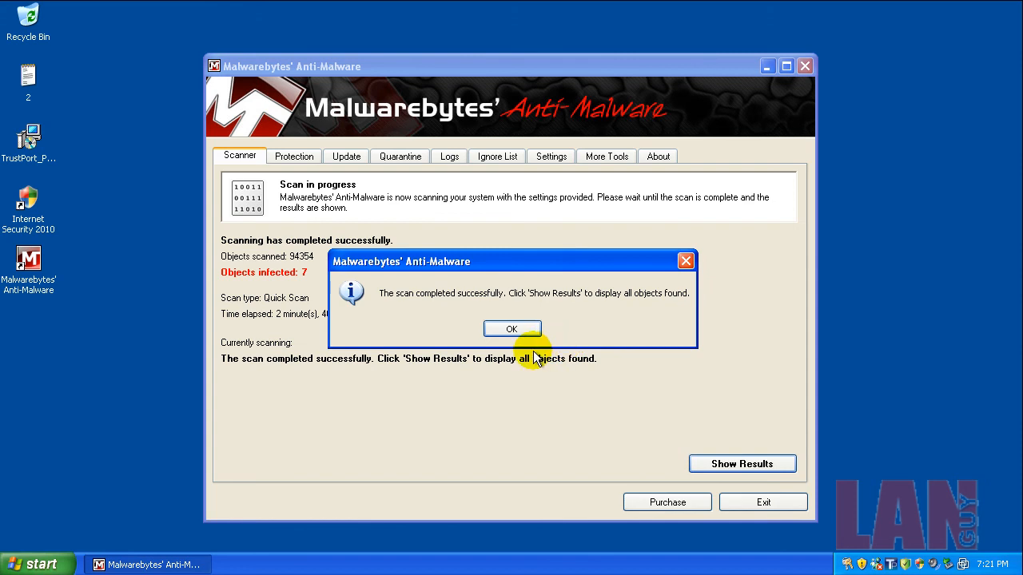
mouse_move(407, 294)
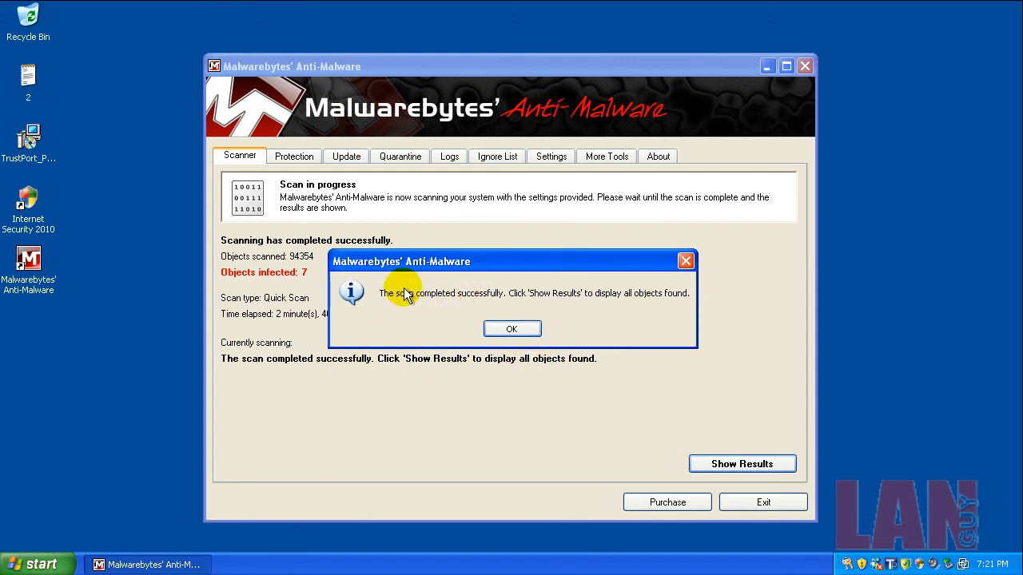
Acknowledge the second scan's completion, show the seven detected threats, and remove all selected items
click(511, 329)
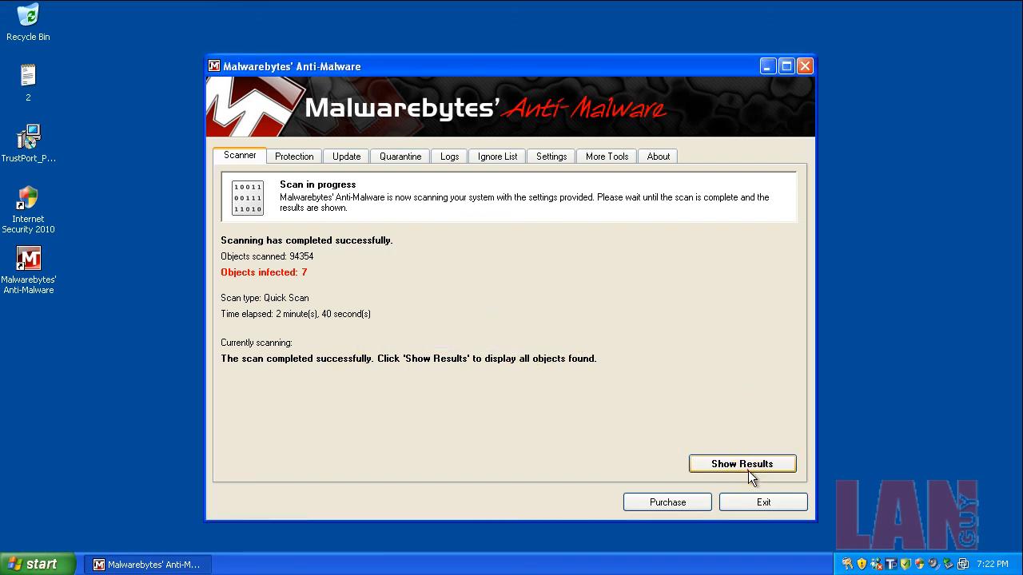
click(741, 463)
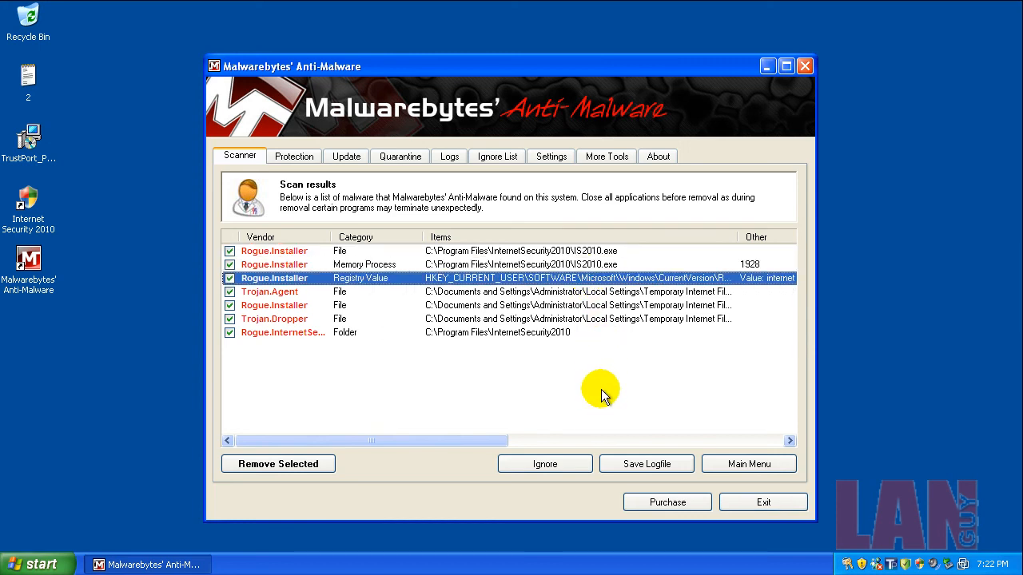
mouse_move(559, 369)
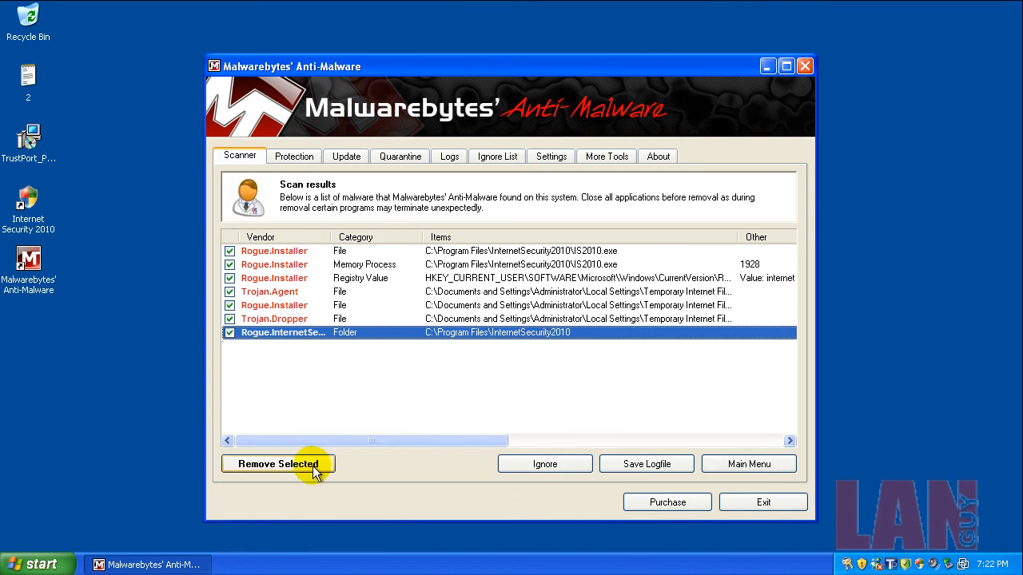
click(278, 463)
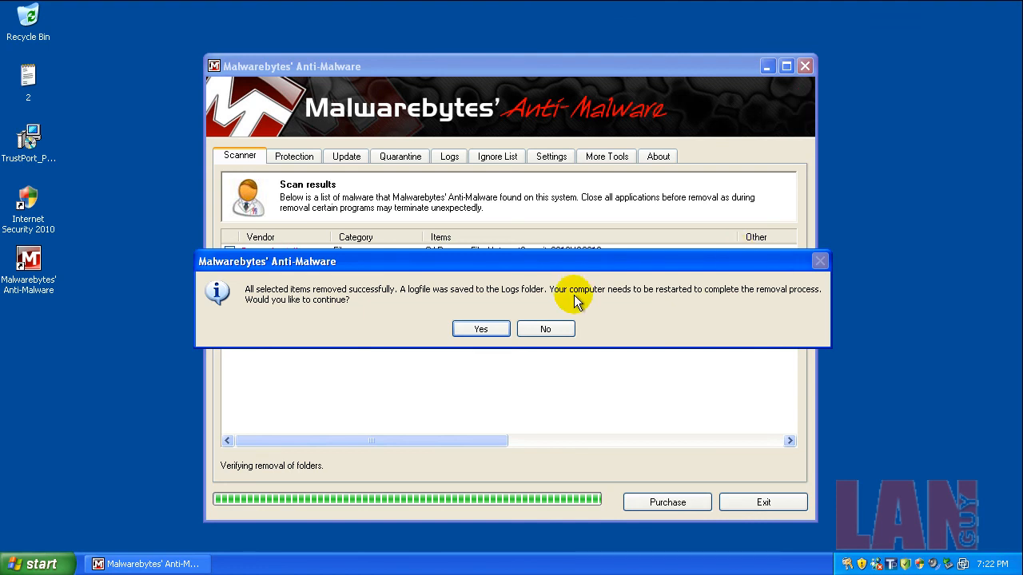
mouse_move(807, 556)
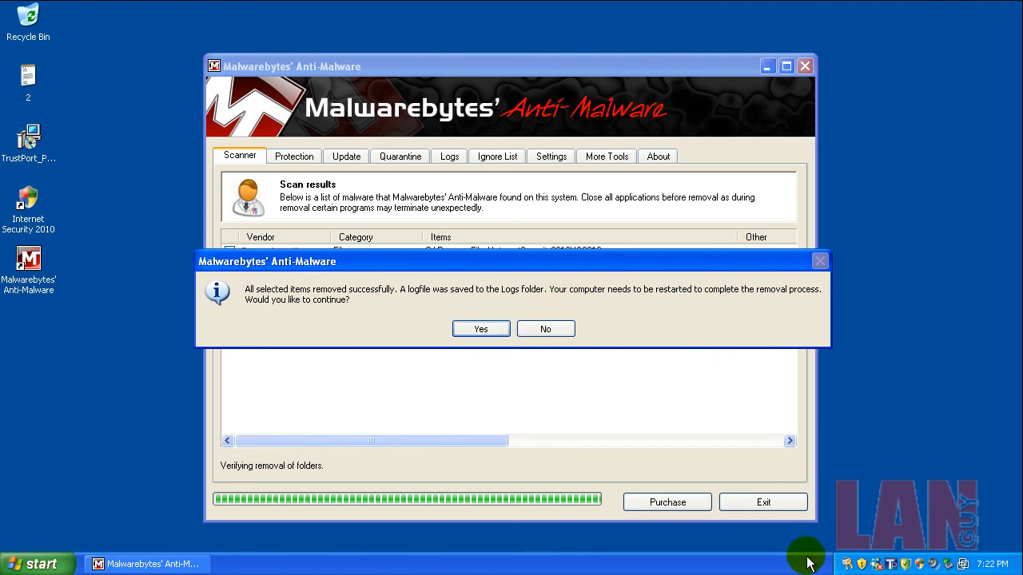
mouse_move(799, 563)
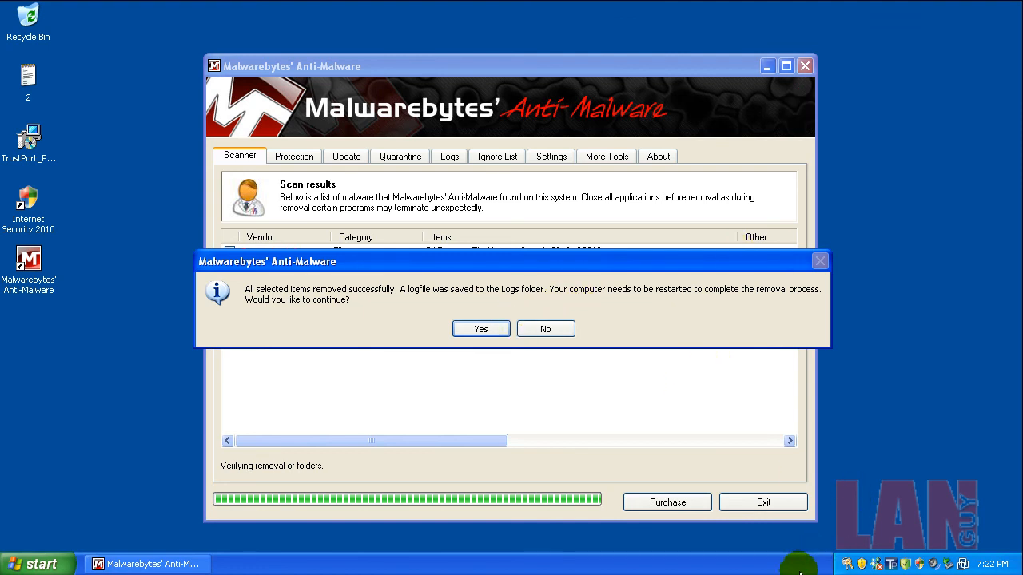
mouse_move(572, 355)
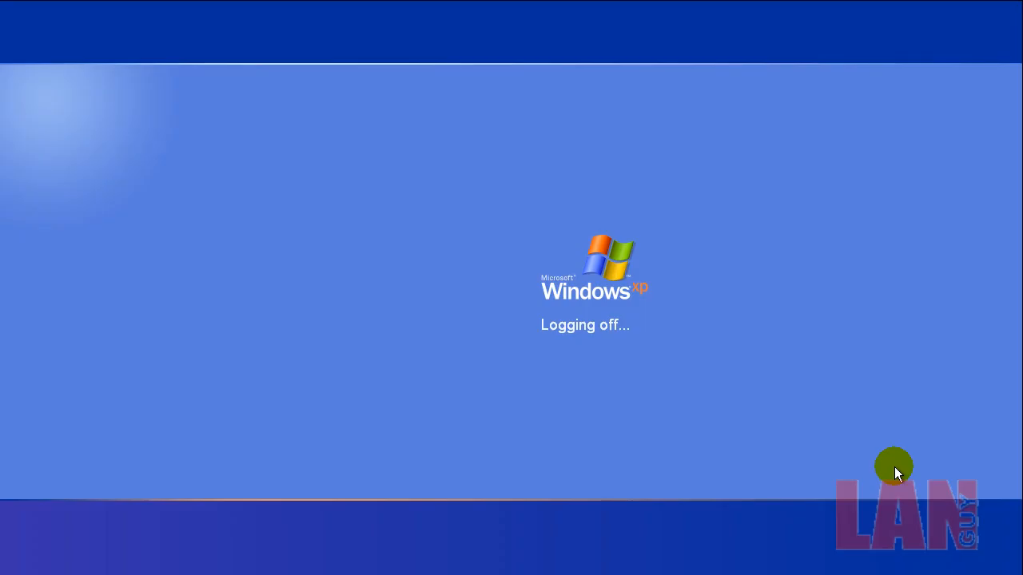
mouse_move(927, 441)
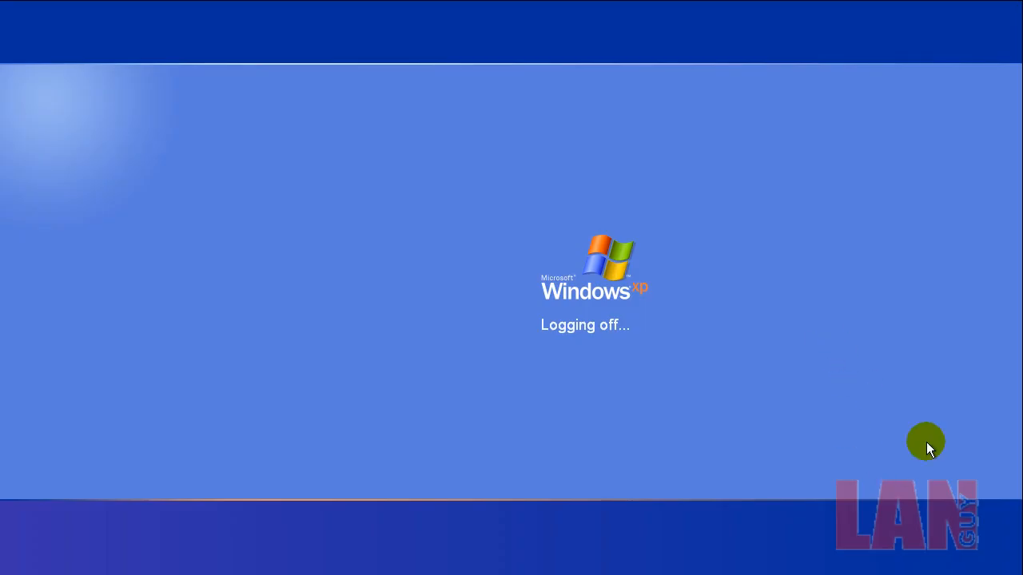